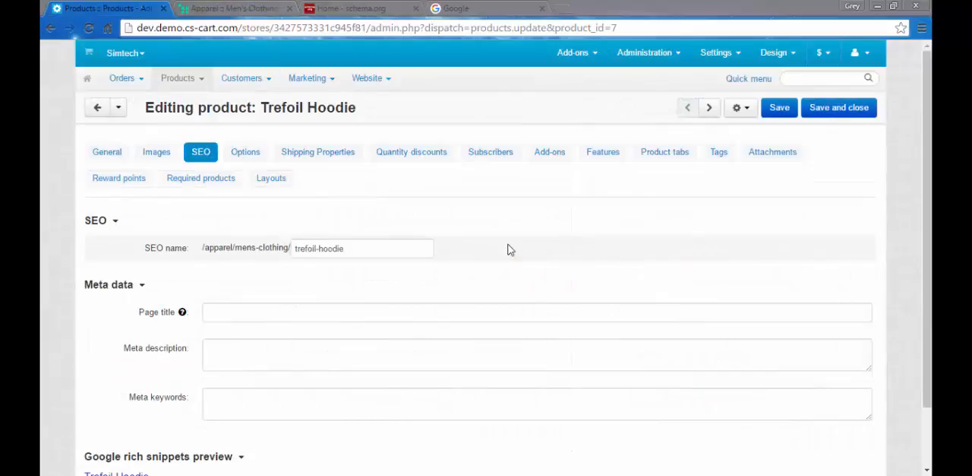
pyautogui.moveTo(196, 267)
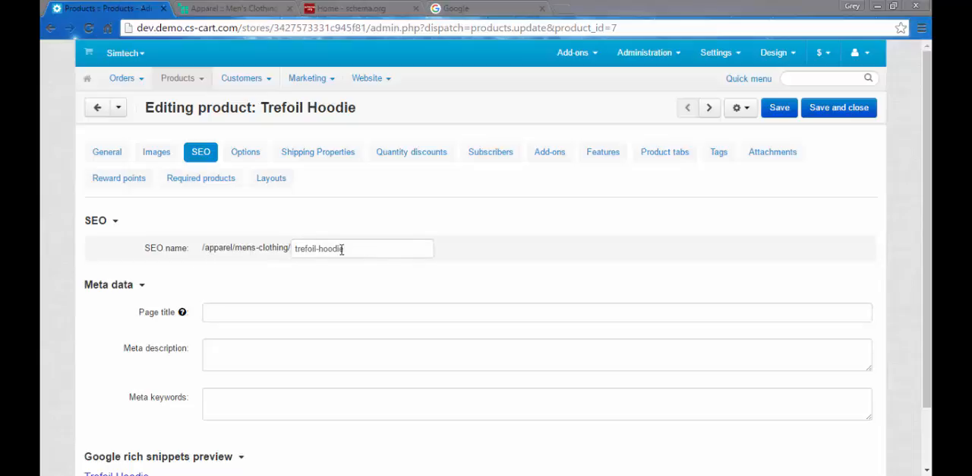
# Replace the SEO name 'trefoil-hoodie' with 'hoodie', keeping the old-URL redirect, and save
pyautogui.doubleClick(306, 248)
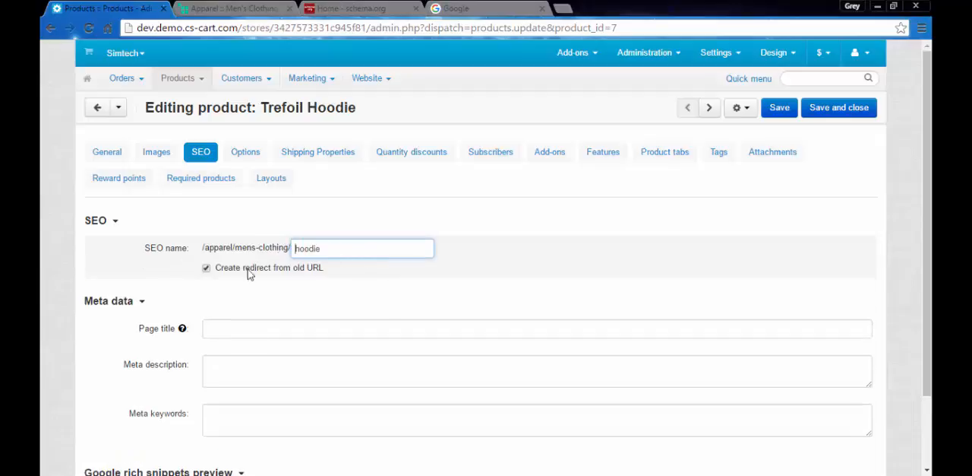
pyautogui.moveTo(500, 242)
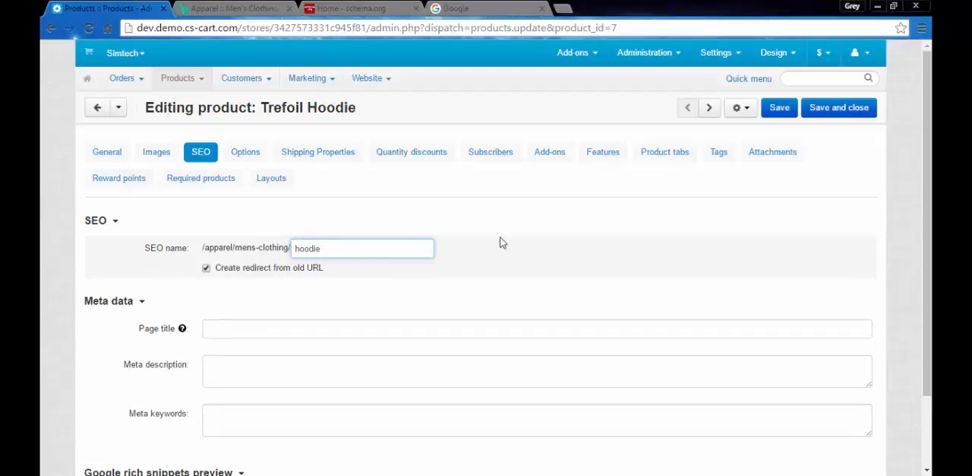
pyautogui.moveTo(729, 186)
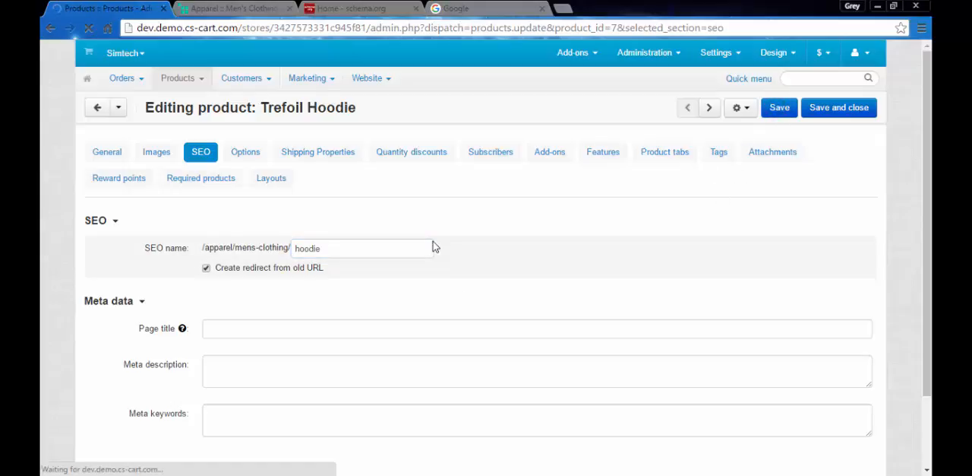
pyautogui.click(779, 107)
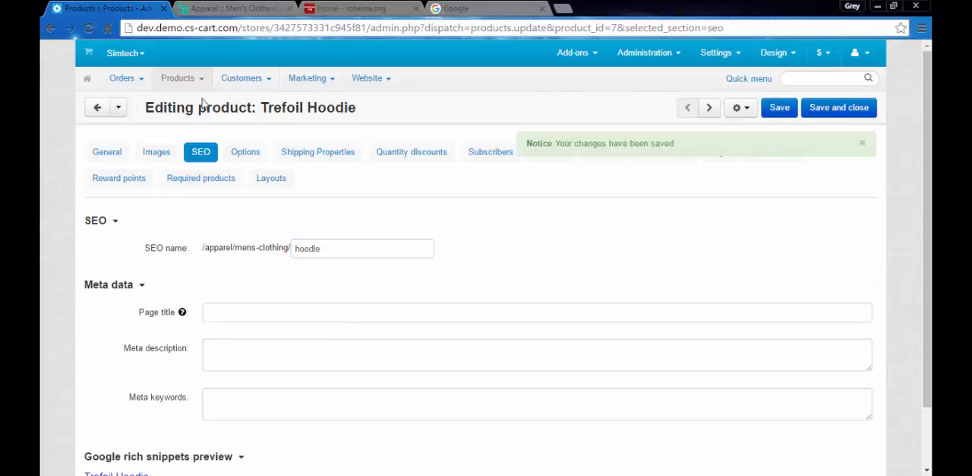
# In the storefront tab, edit the product slug in the address bar to request /hoodie/
pyautogui.click(232, 8)
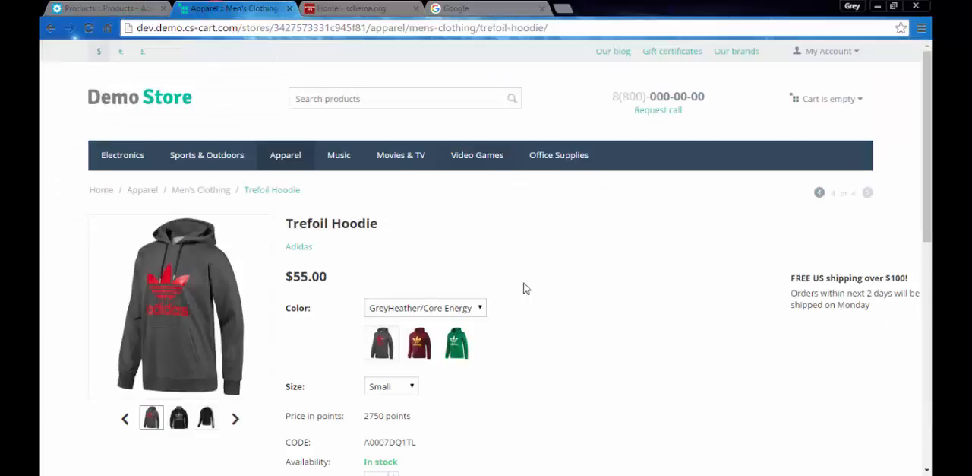
pyautogui.moveTo(161, 41)
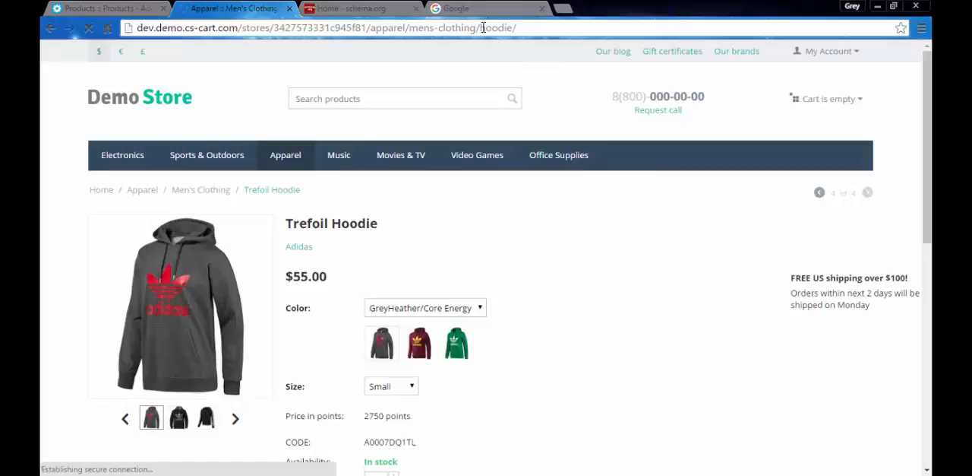
pyautogui.doubleClick(498, 27)
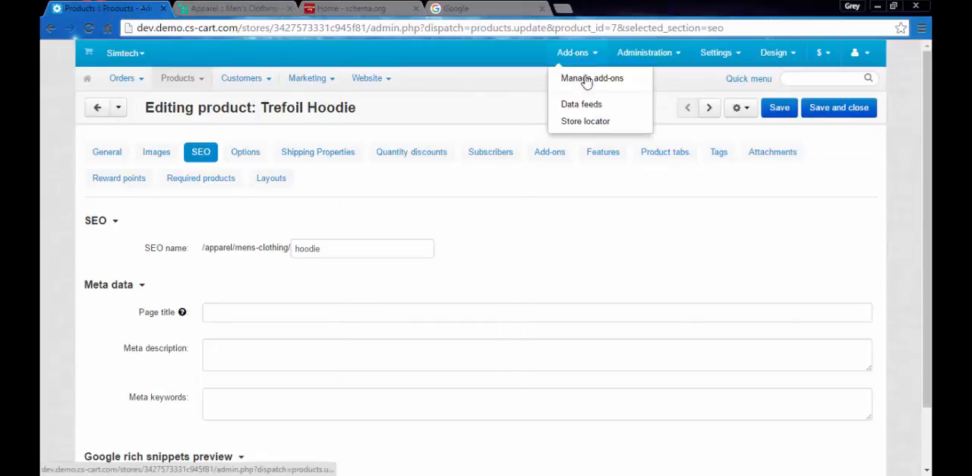
# In Manage add-ons, give the SEO add-on the /product-name/ product URL format and save
pyautogui.click(592, 78)
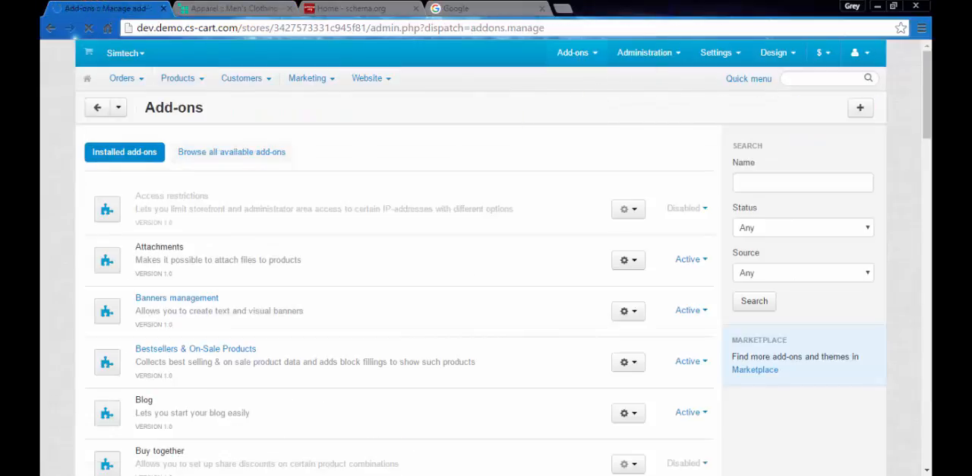
pyautogui.scroll(-3)
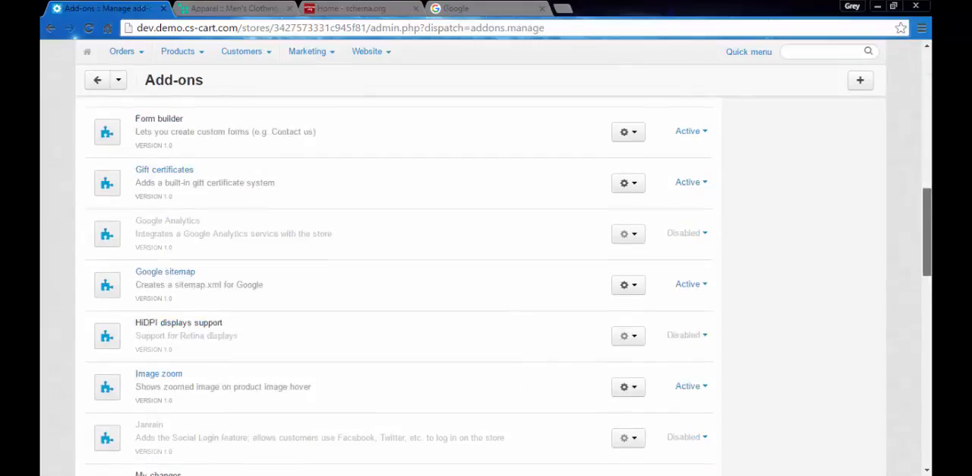
pyautogui.scroll(-3)
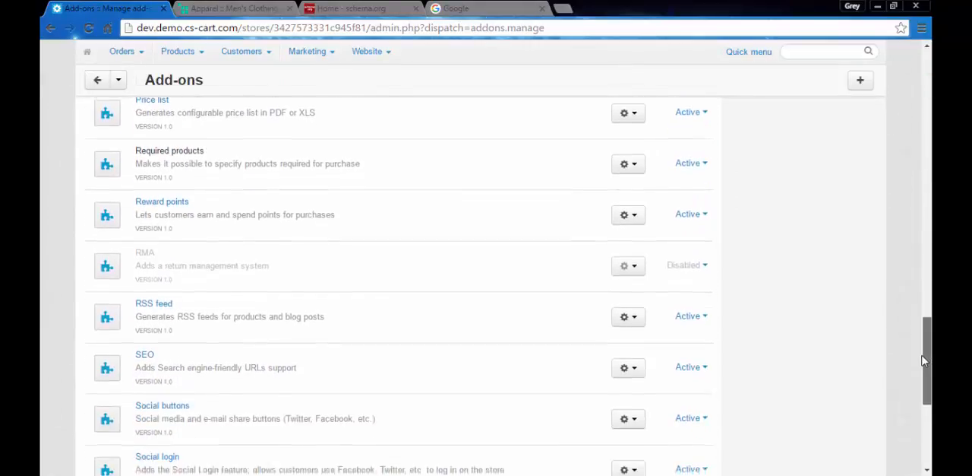
pyautogui.click(624, 367)
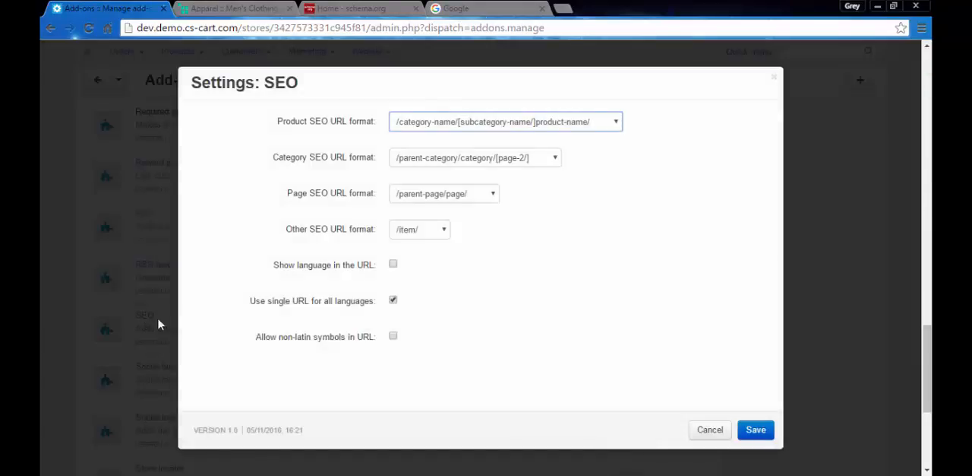
pyautogui.moveTo(258, 161)
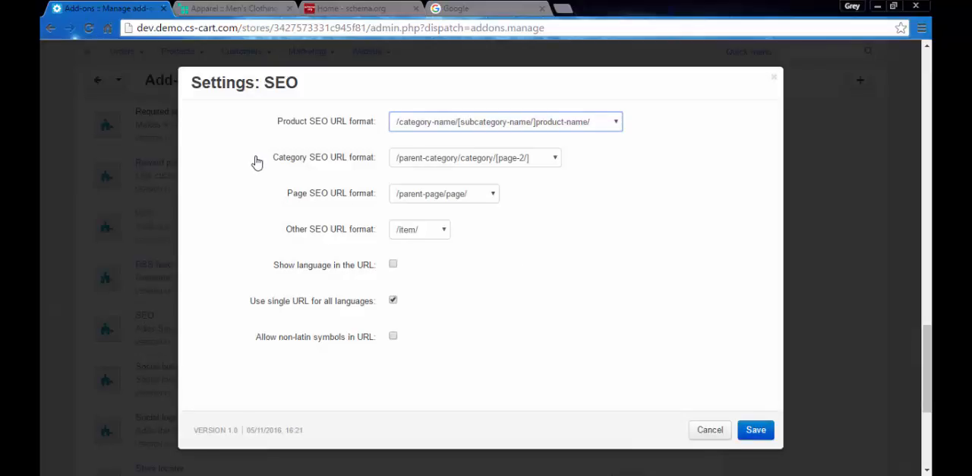
pyautogui.moveTo(362, 135)
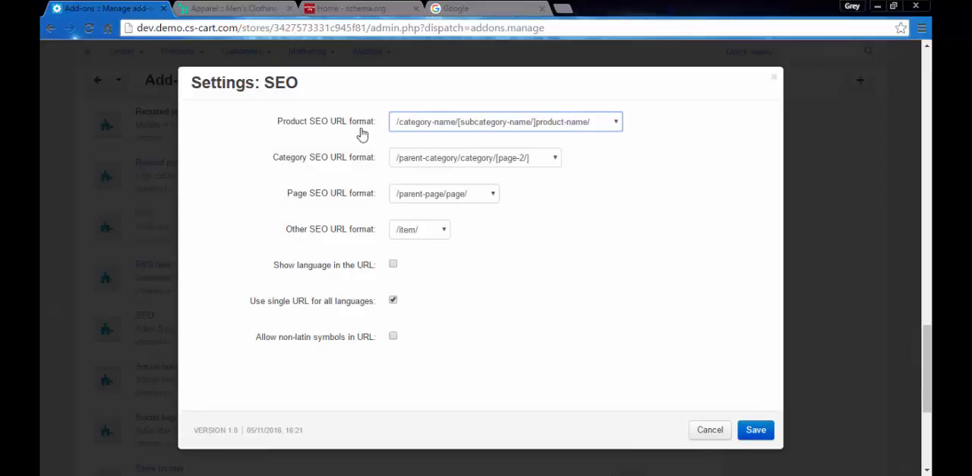
pyautogui.moveTo(359, 176)
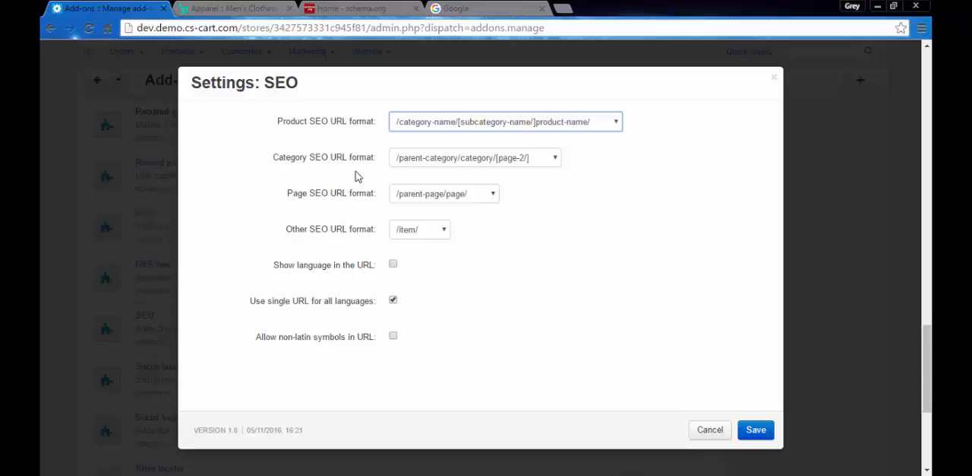
pyautogui.moveTo(571, 190)
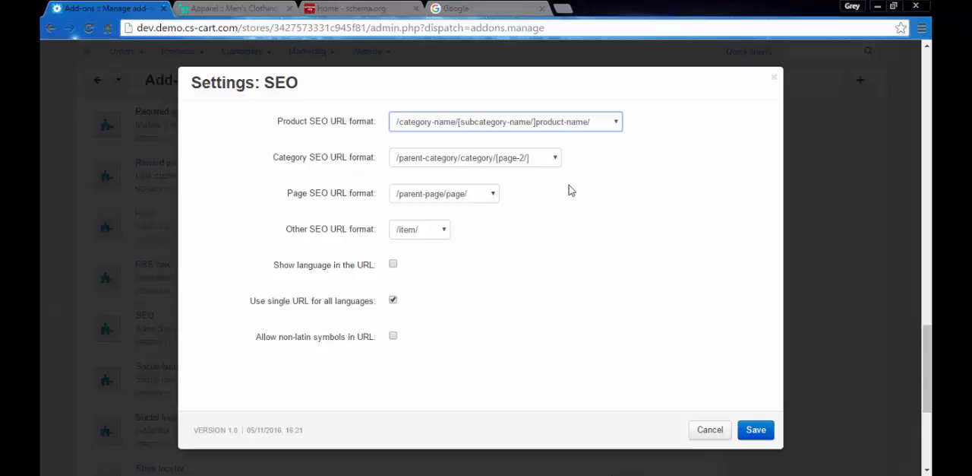
pyautogui.moveTo(423, 122)
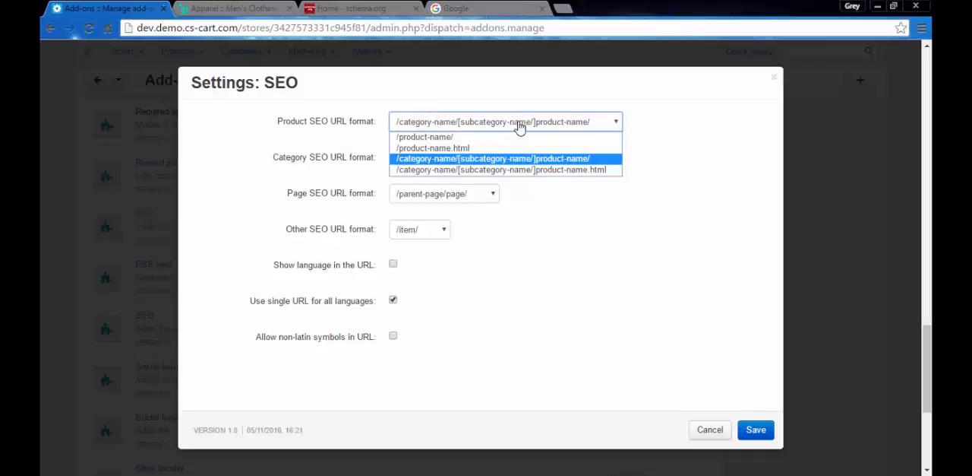
pyautogui.moveTo(477, 135)
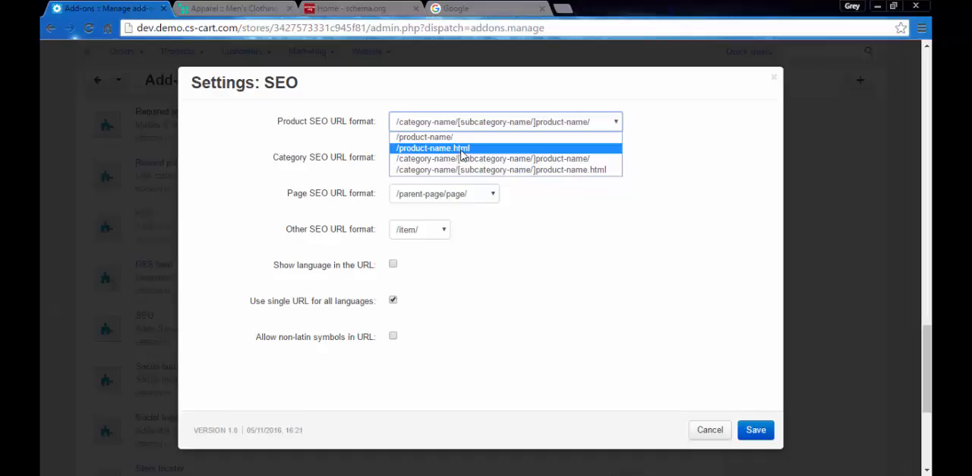
pyautogui.click(424, 136)
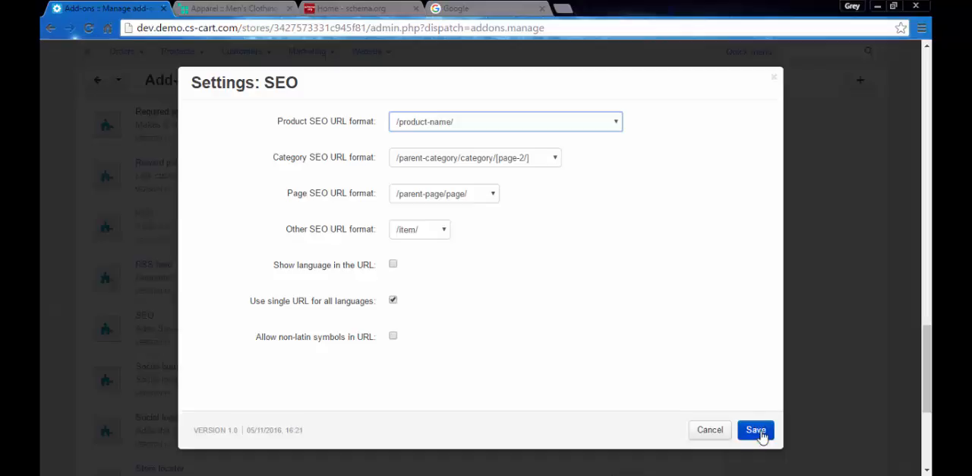
pyautogui.click(755, 429)
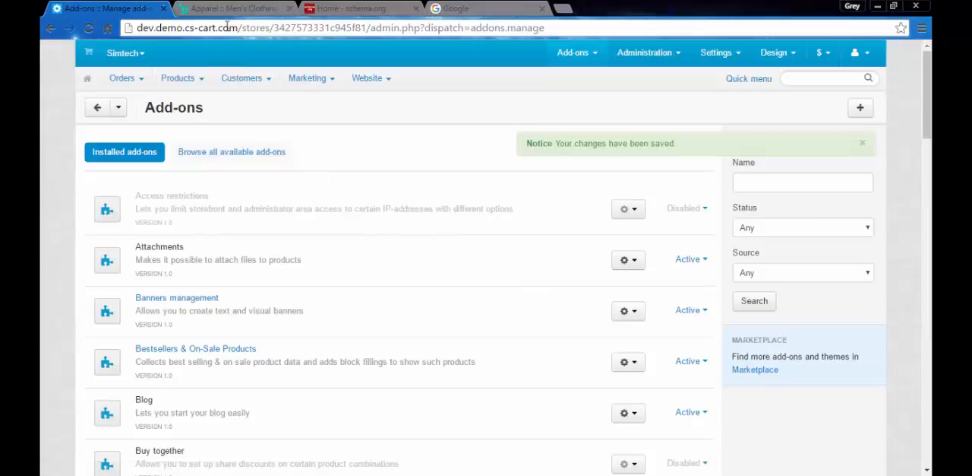
# Load the Trefoil Hoodie storefront page at the short /hoodie/ address
pyautogui.click(232, 8)
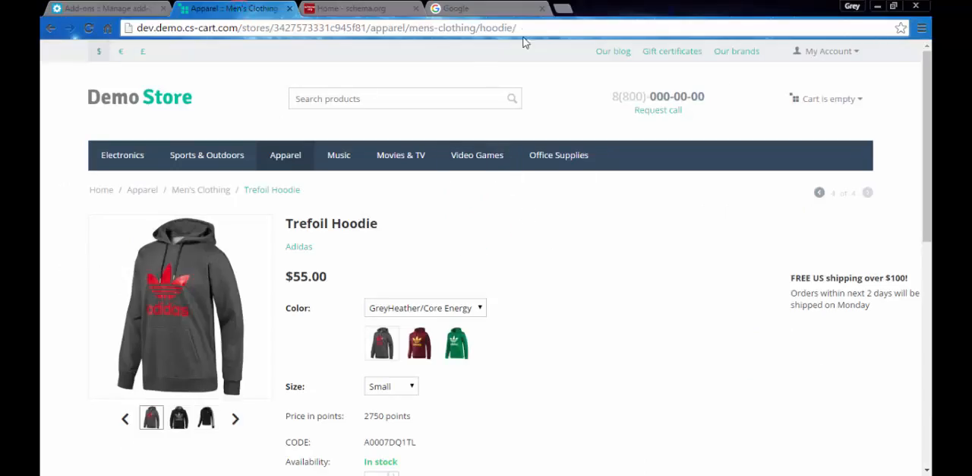
pyautogui.moveTo(532, 79)
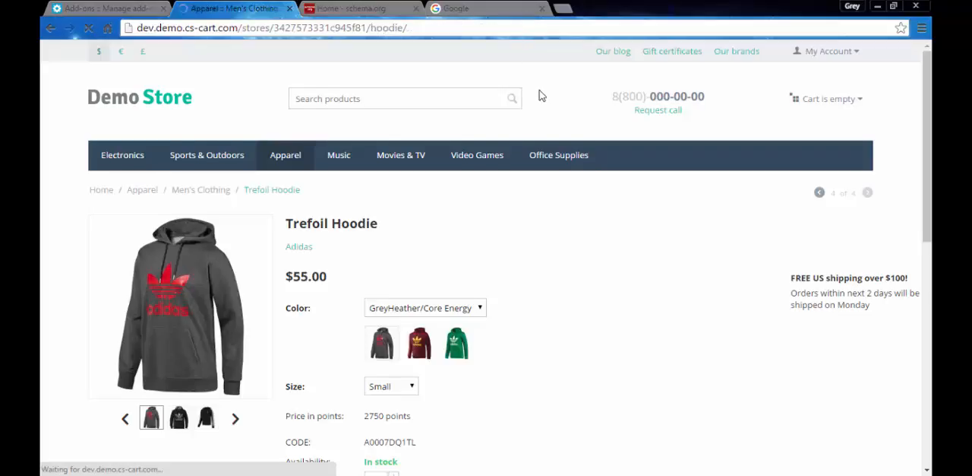
pyautogui.click(389, 28)
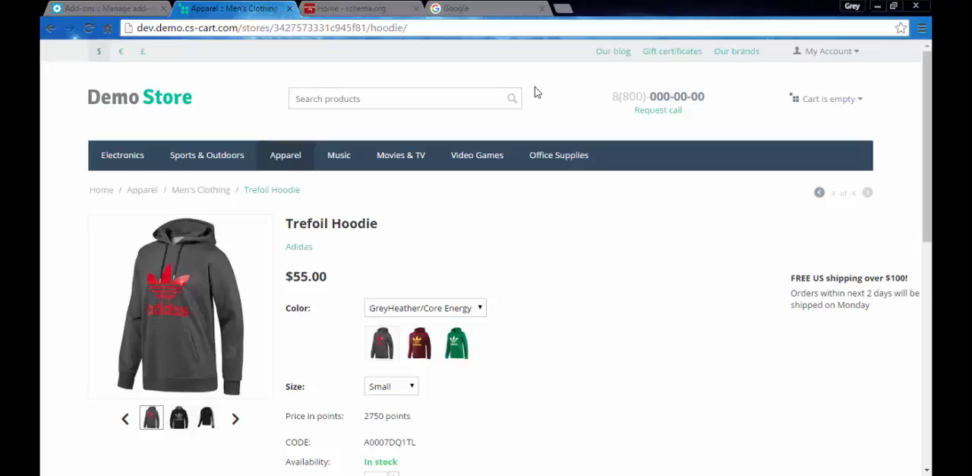
pyautogui.moveTo(487, 88)
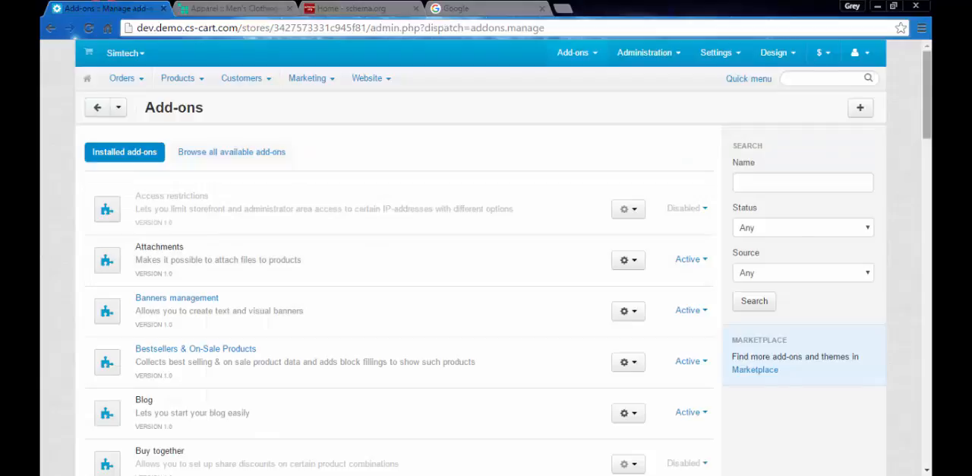
# Save the /category-name/[subcategory-name/]product-name/ URL format and go to Products > Products
pyautogui.scroll(-3)
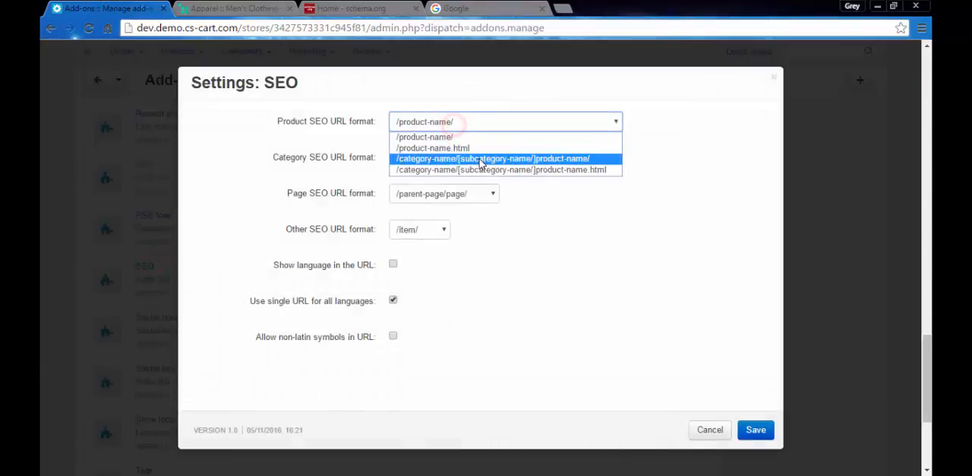
pyautogui.click(493, 158)
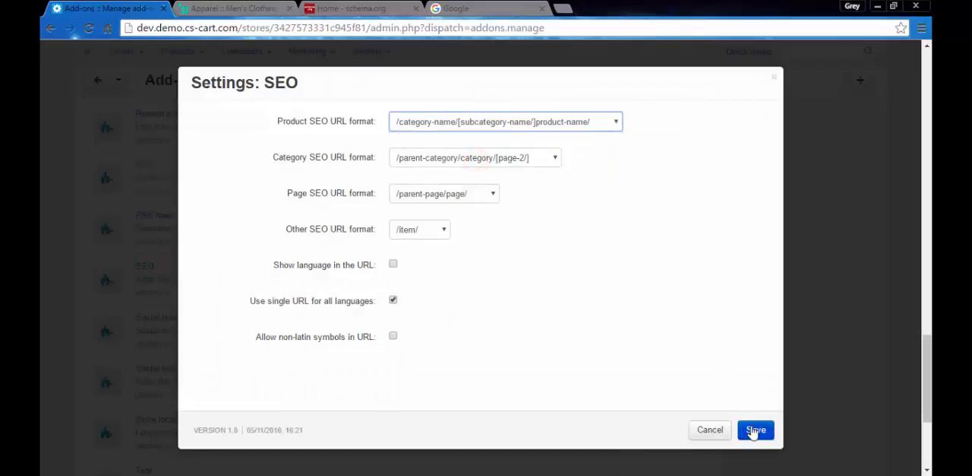
pyautogui.click(755, 429)
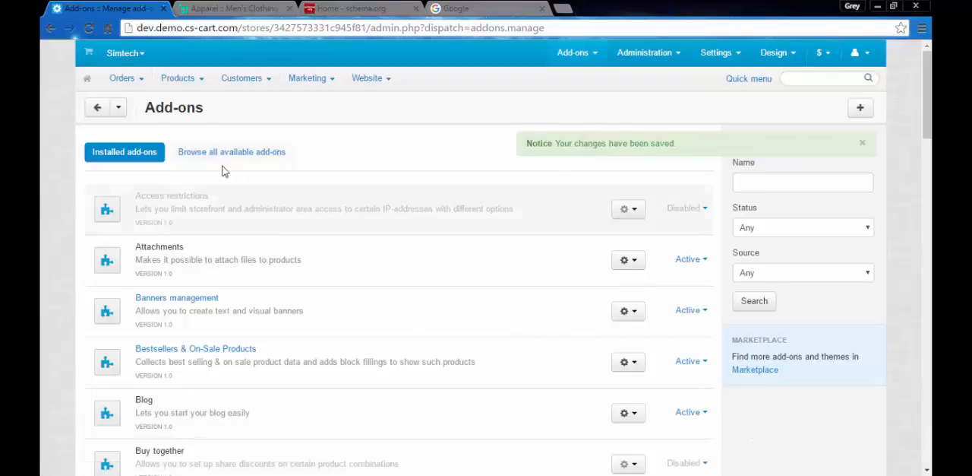
pyautogui.click(178, 77)
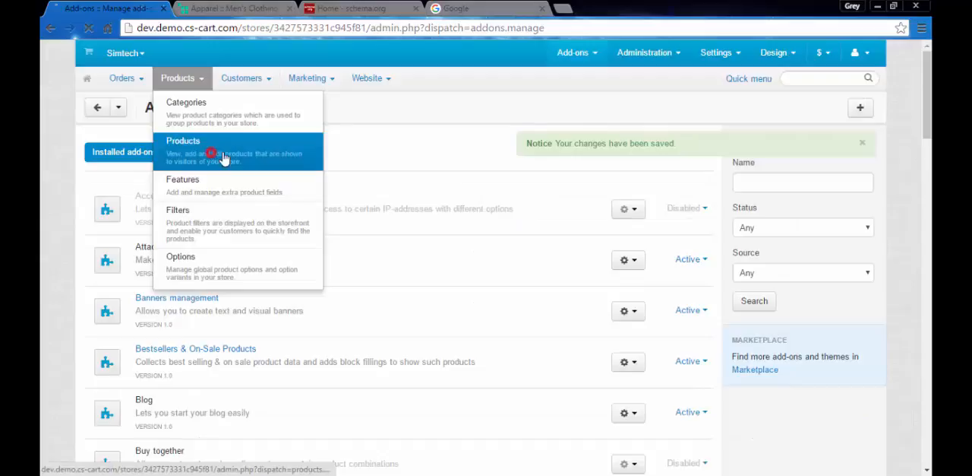
pyautogui.click(183, 140)
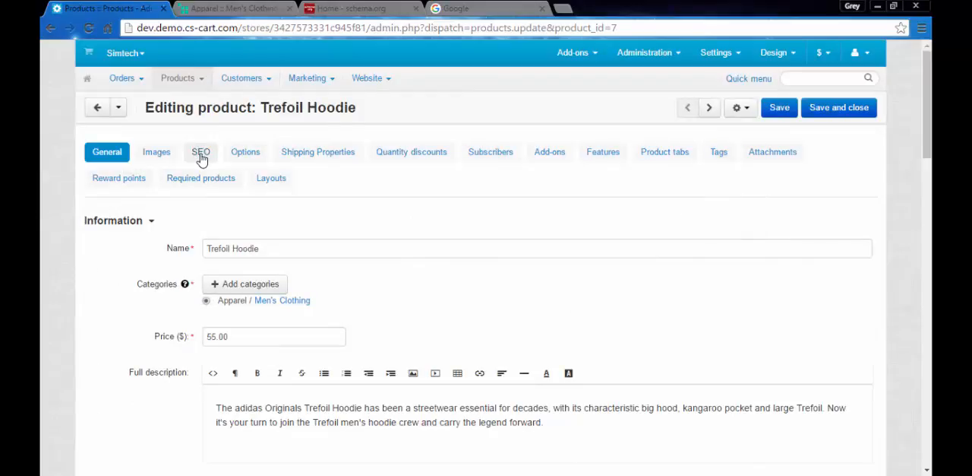
# Open Trefoil Hoodie, enter 'Trefoil Hoodie' as its page title, and save
pyautogui.click(201, 151)
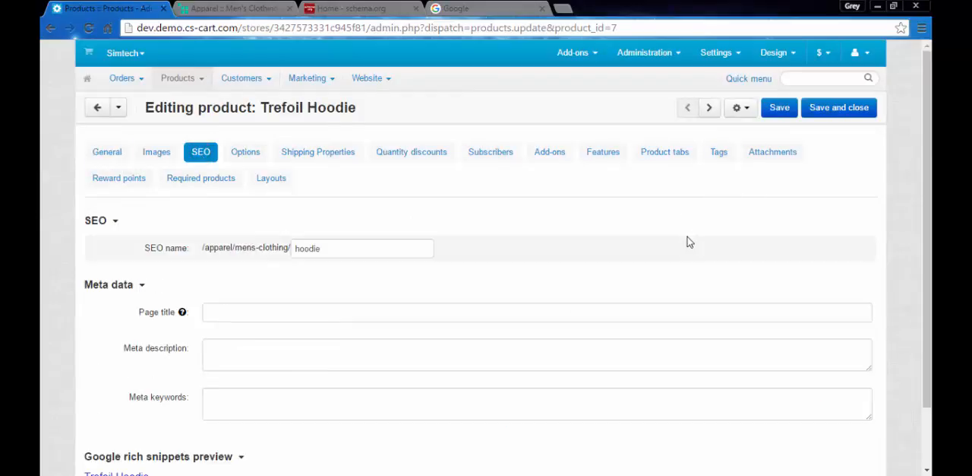
pyautogui.scroll(-3)
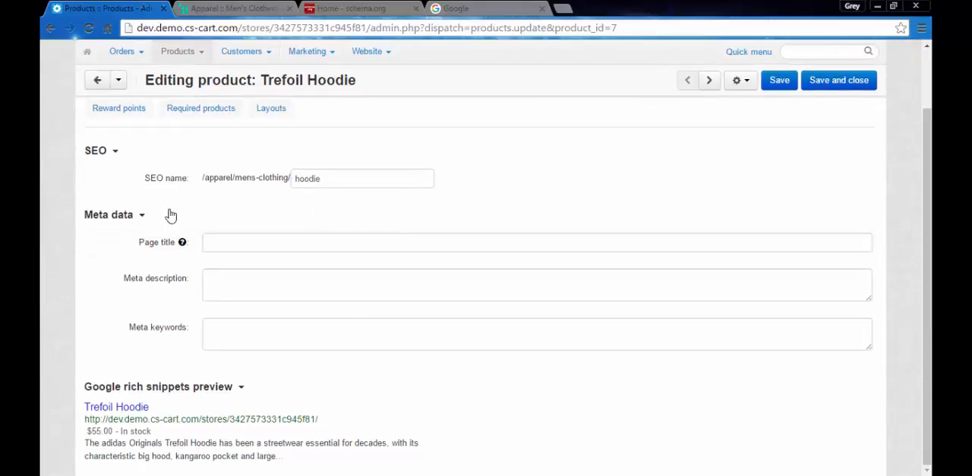
pyautogui.moveTo(287, 230)
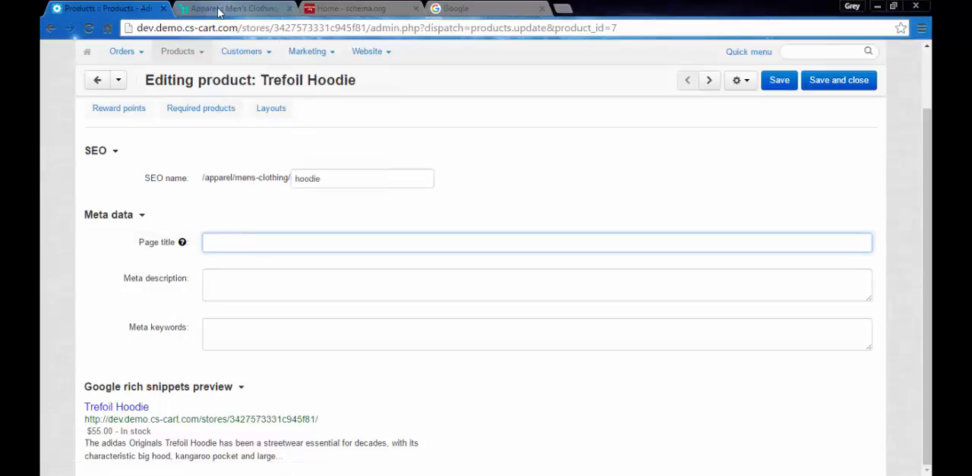
pyautogui.click(232, 8)
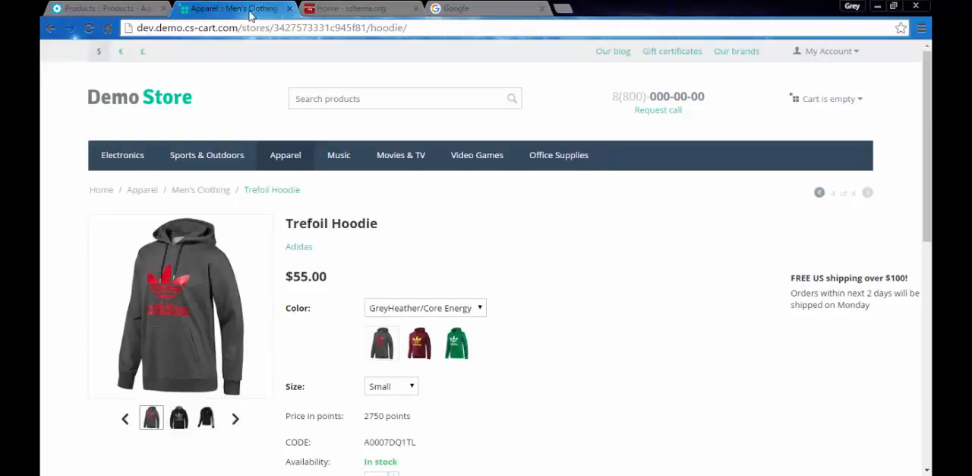
pyautogui.click(107, 9)
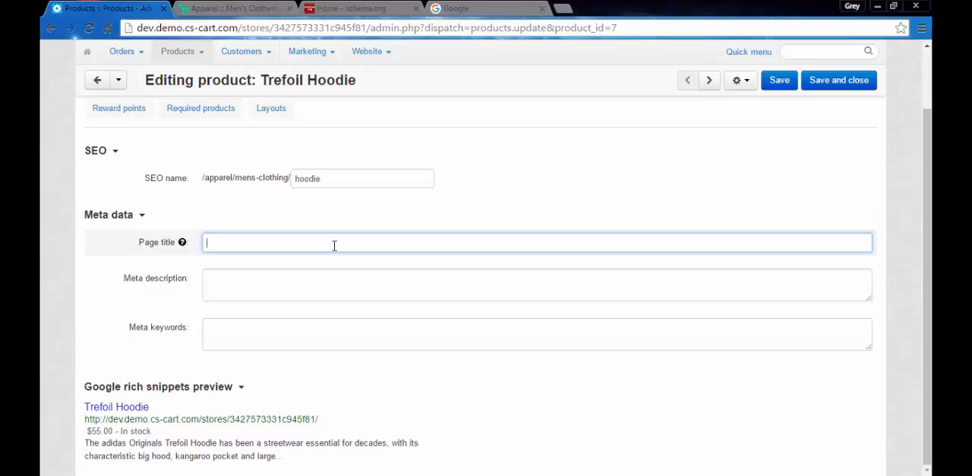
pyautogui.write('Trefoil')
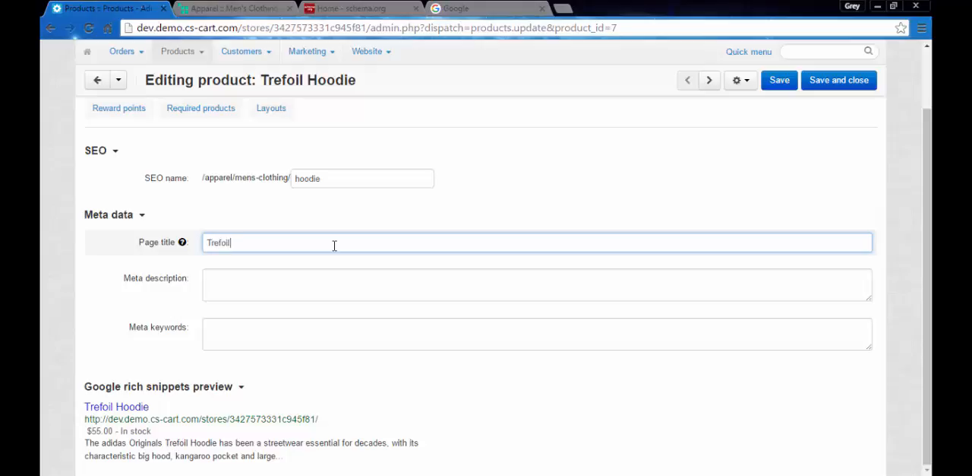
pyautogui.write('Hoodie')
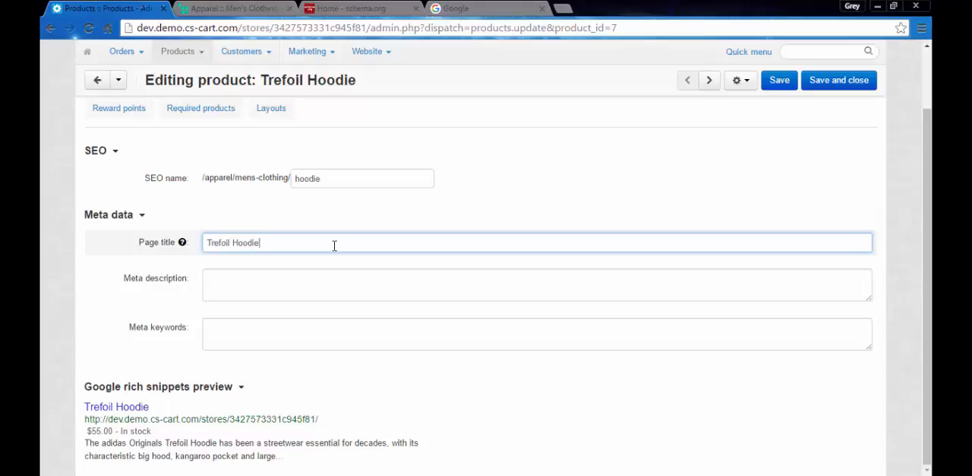
pyautogui.moveTo(662, 169)
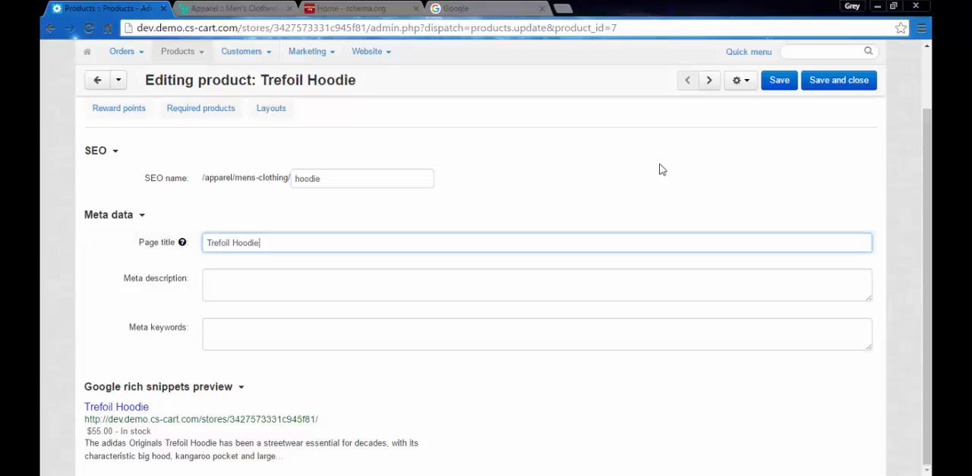
pyautogui.moveTo(779, 80)
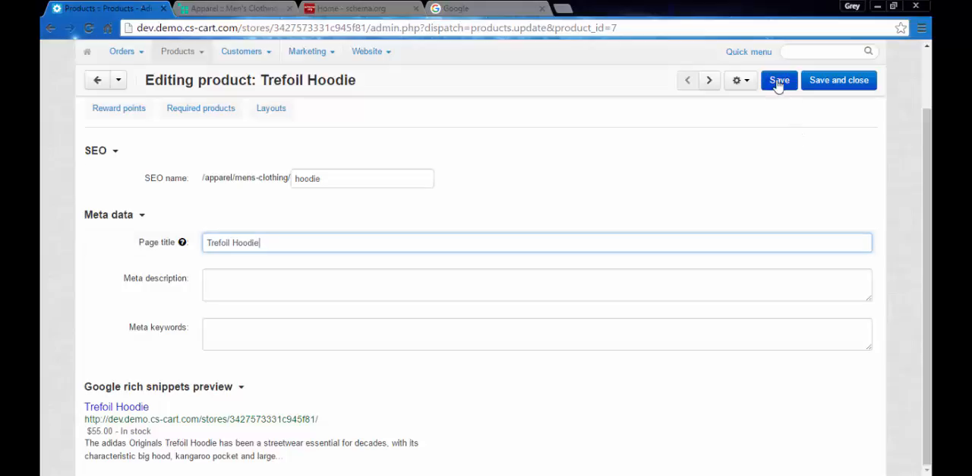
pyautogui.click(779, 80)
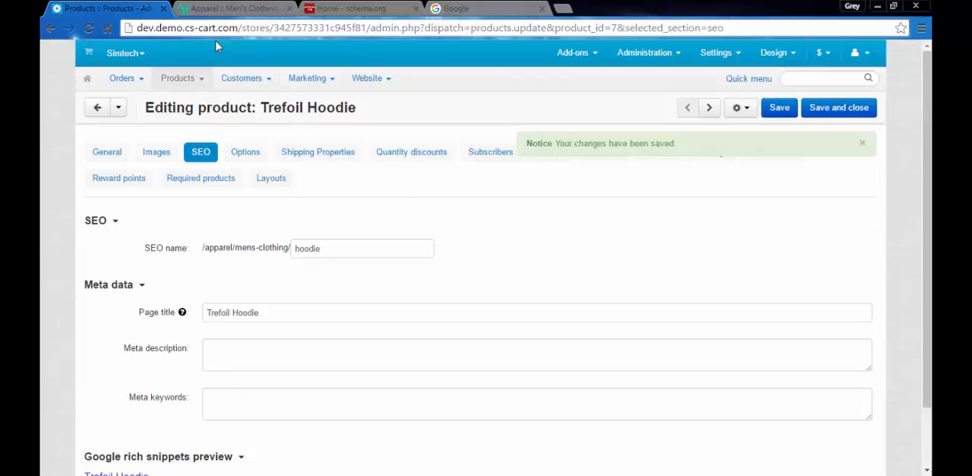
# Refresh the storefront hoodie page to show the 'Trefoil Hoodie' title
pyautogui.click(231, 9)
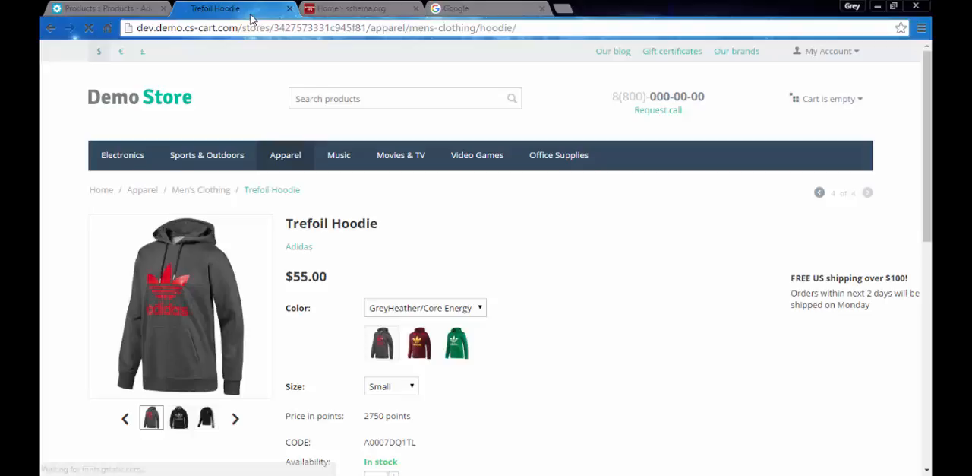
pyautogui.moveTo(243, 9)
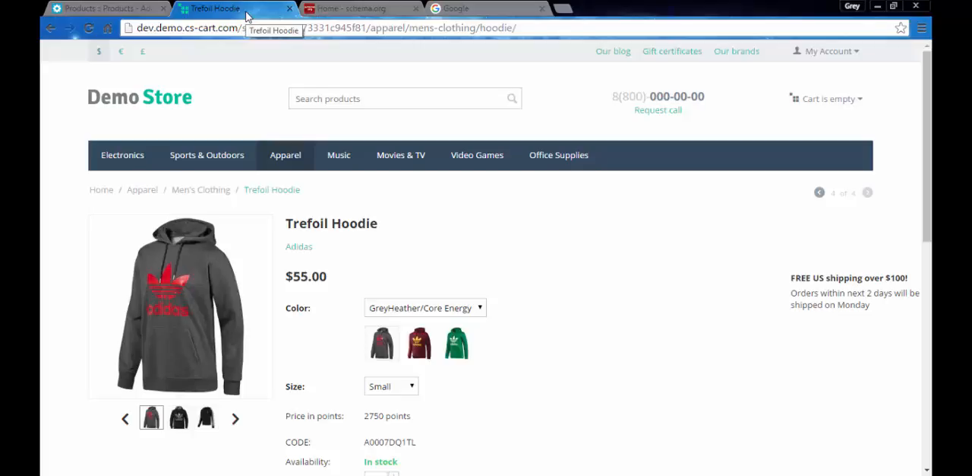
pyautogui.moveTo(152, 8)
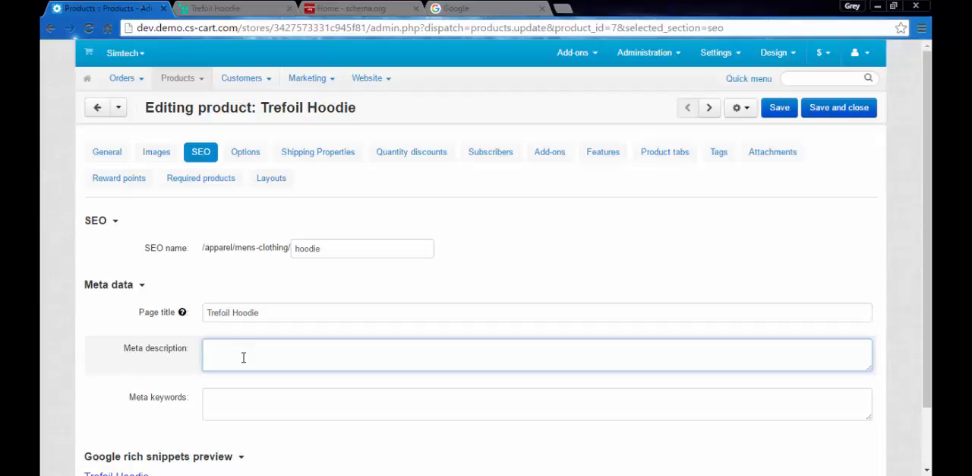
# Fill the Meta description with 'The best trefoil hoodies here!'
pyautogui.write('The')
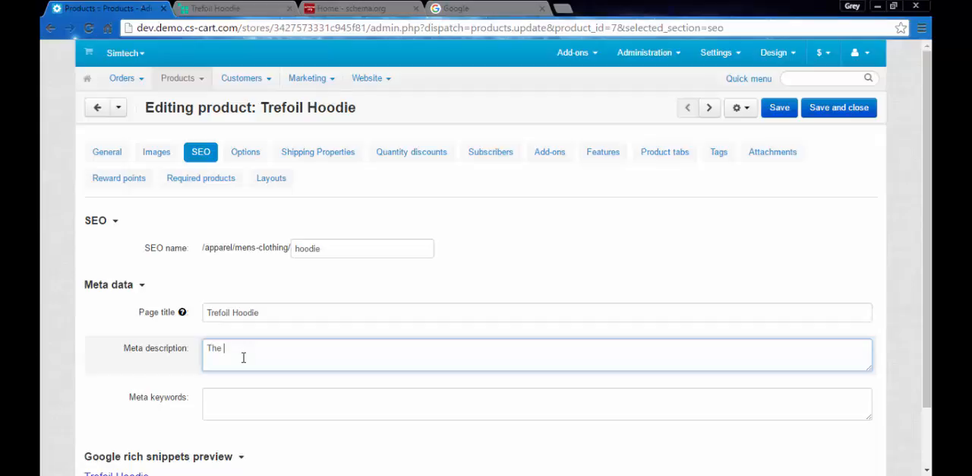
pyautogui.write('best t')
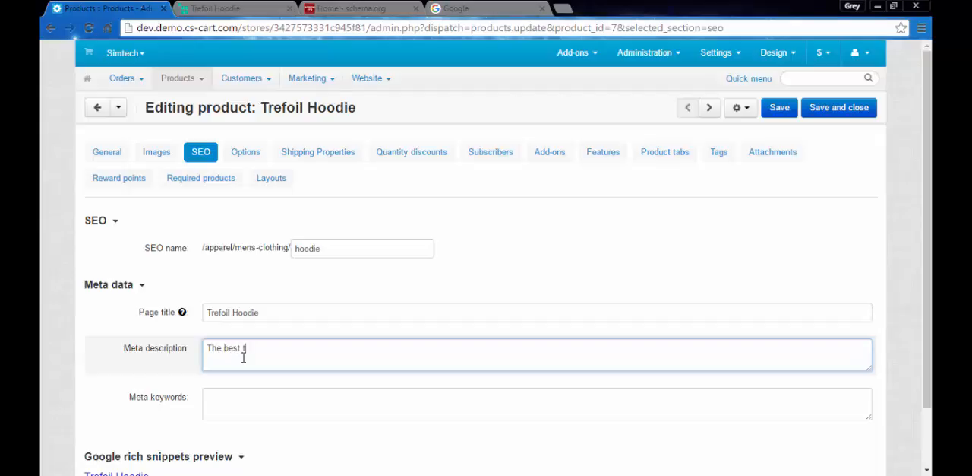
pyautogui.write('refoil')
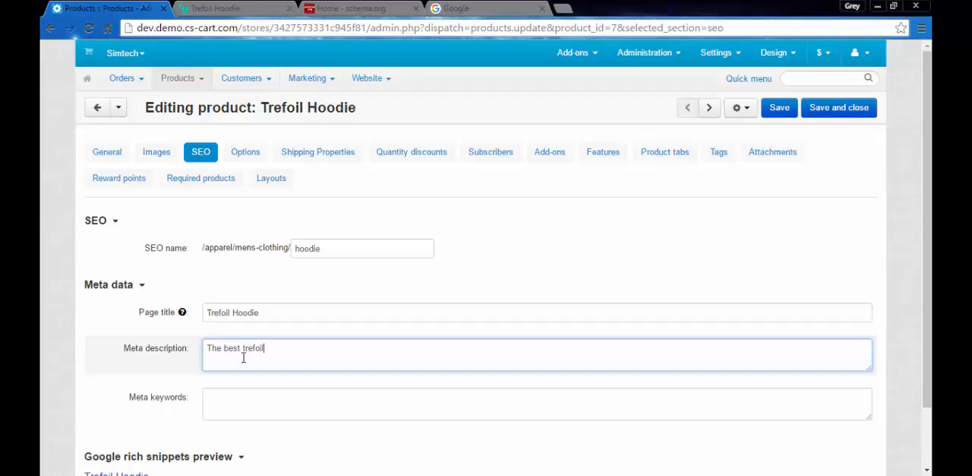
pyautogui.write('hoodies')
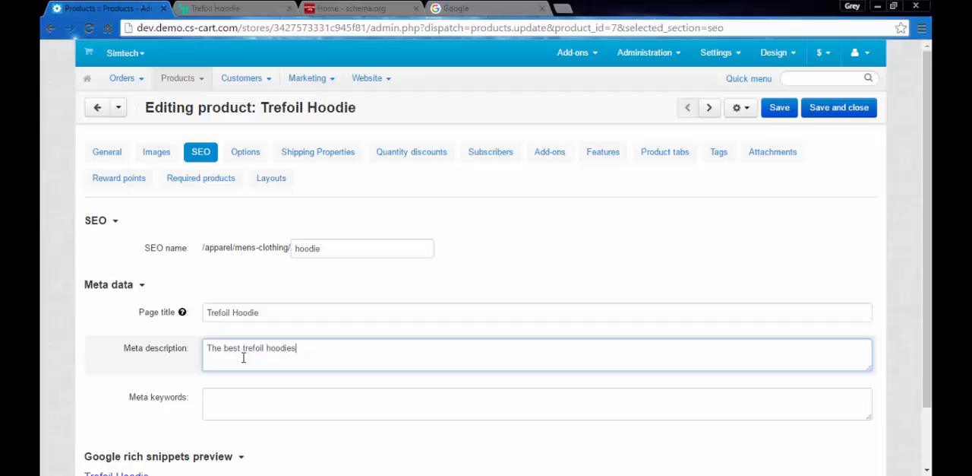
pyautogui.write('here!')
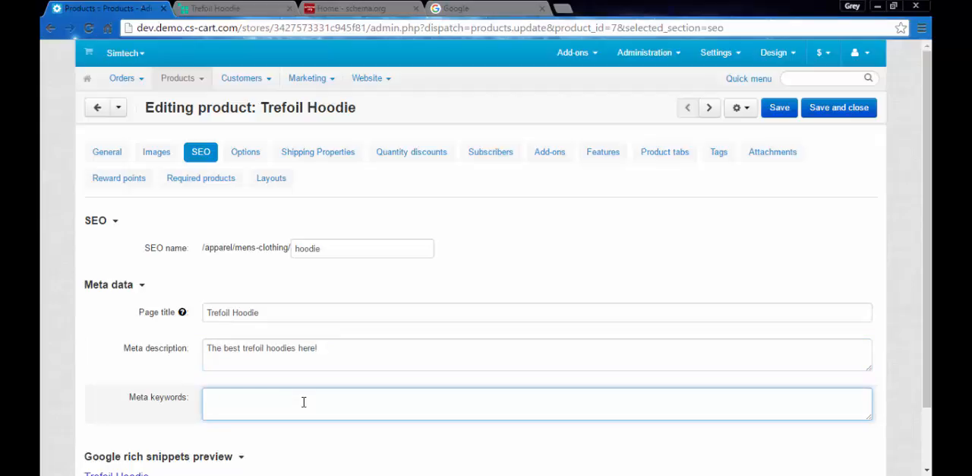
# Enter 'hoodie, Adidas, grey, best price, best quality' as the meta keywords
pyautogui.write('hoodie')
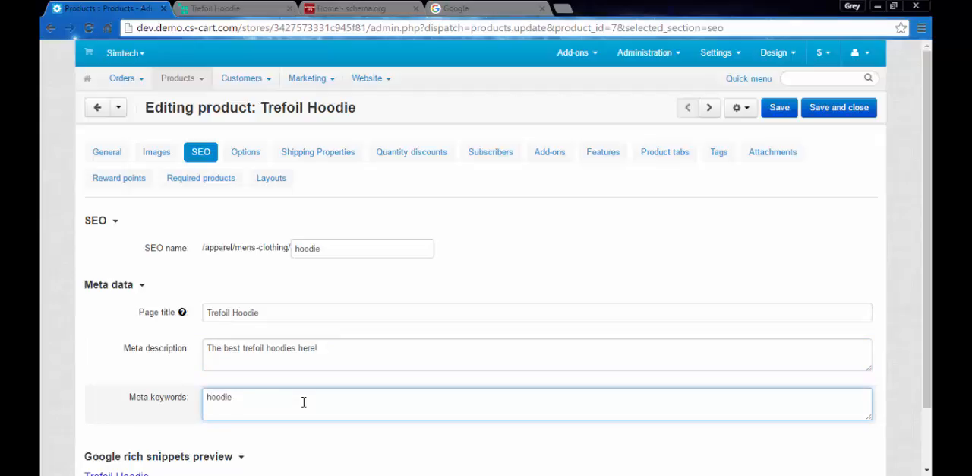
pyautogui.write(', Ad')
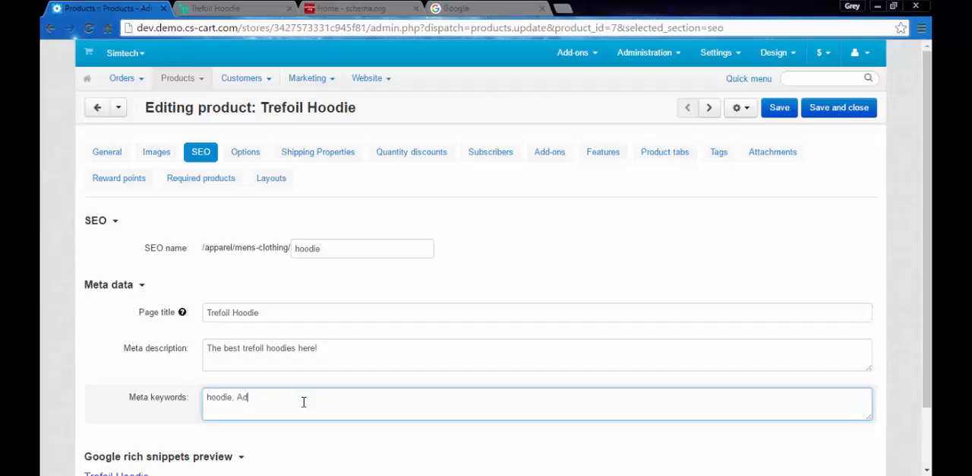
pyautogui.write('idas, grey')
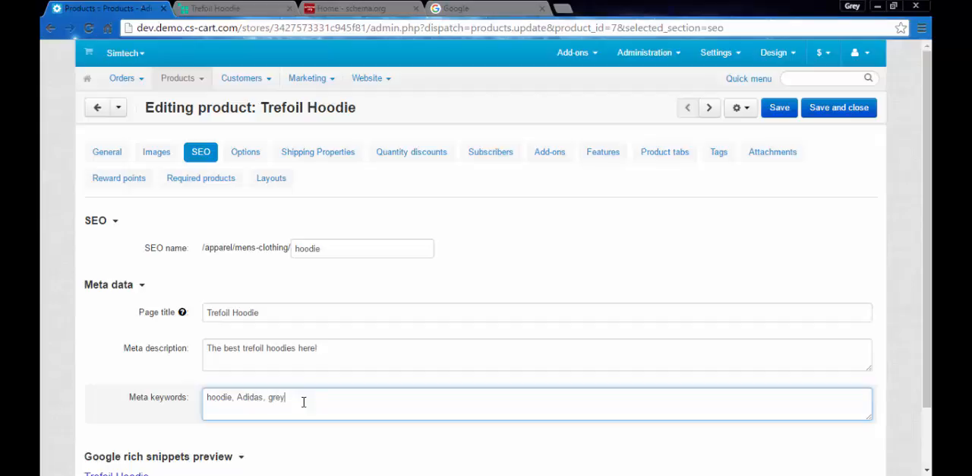
pyautogui.write(',')
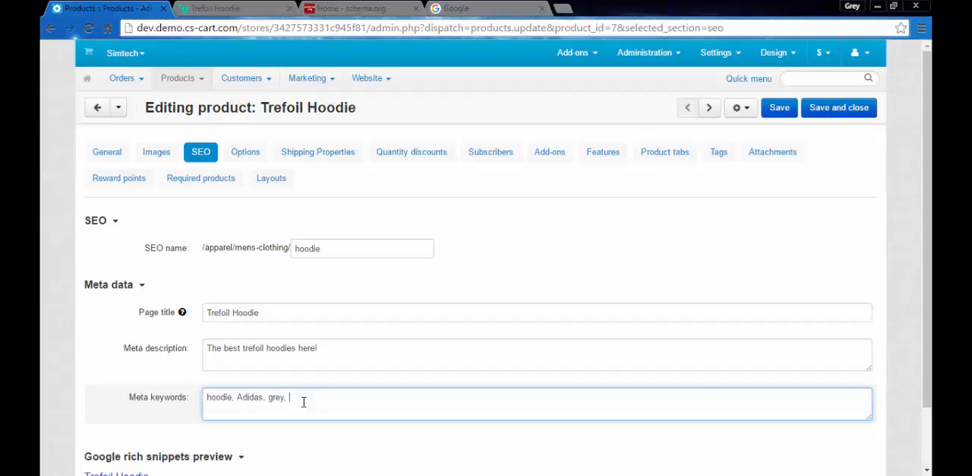
pyautogui.write('best')
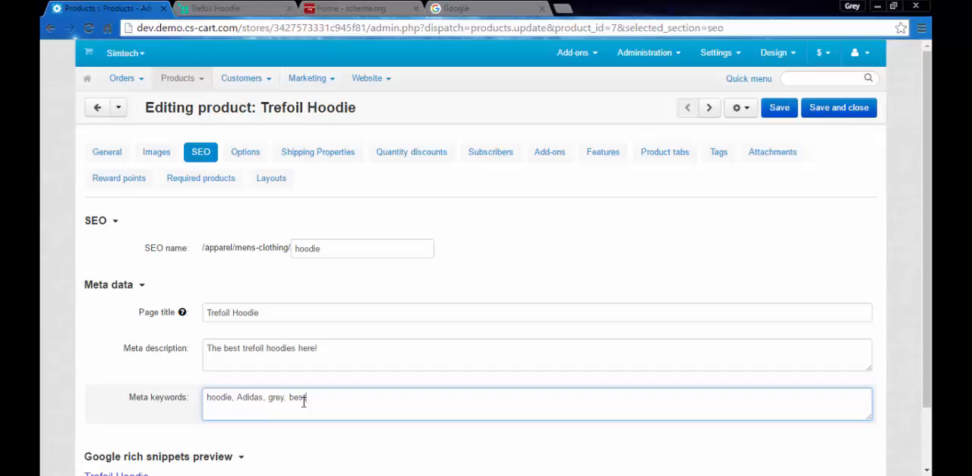
pyautogui.write('price.')
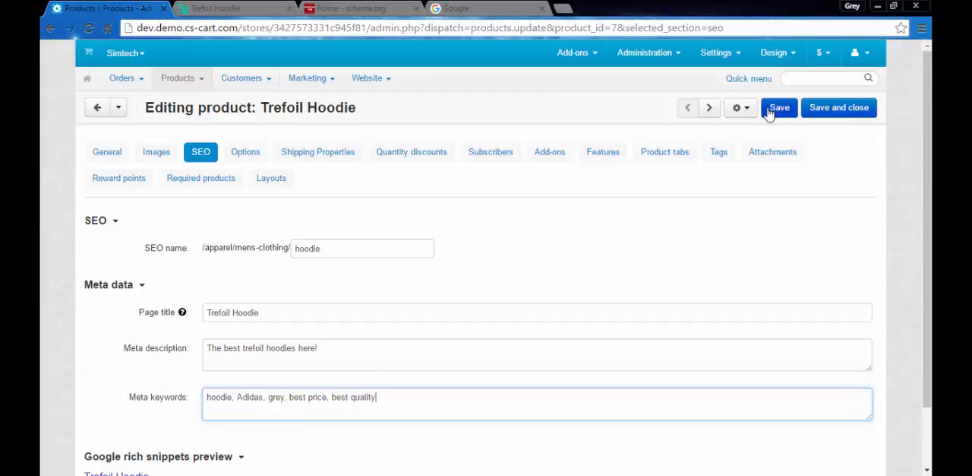
# Save the meta description and keywords, then reload and scroll the storefront hoodie page
pyautogui.click(779, 107)
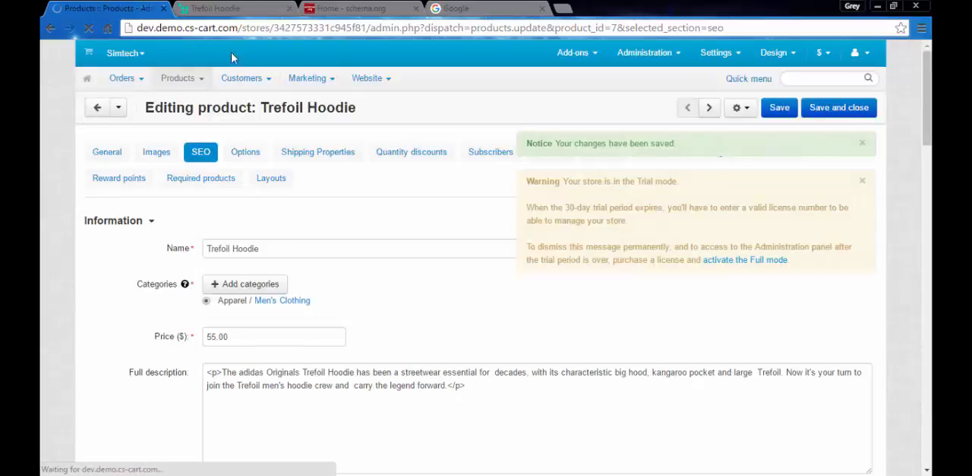
pyautogui.click(220, 8)
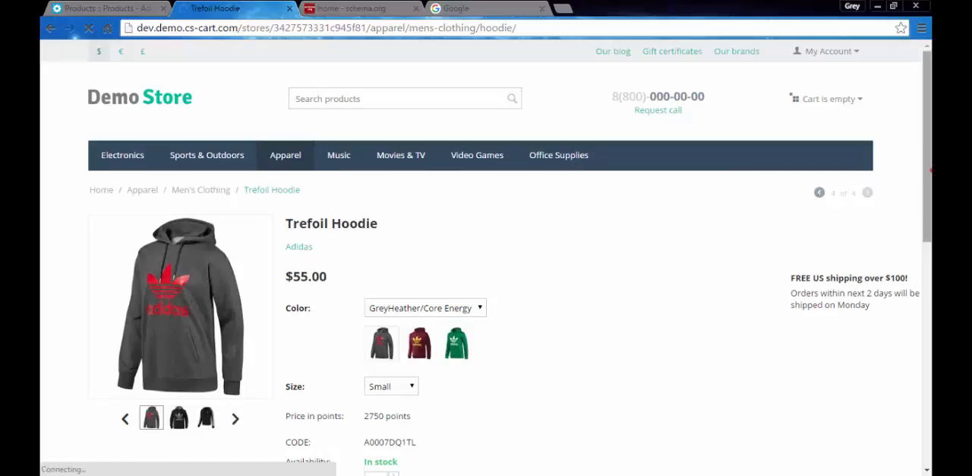
pyautogui.scroll(-3)
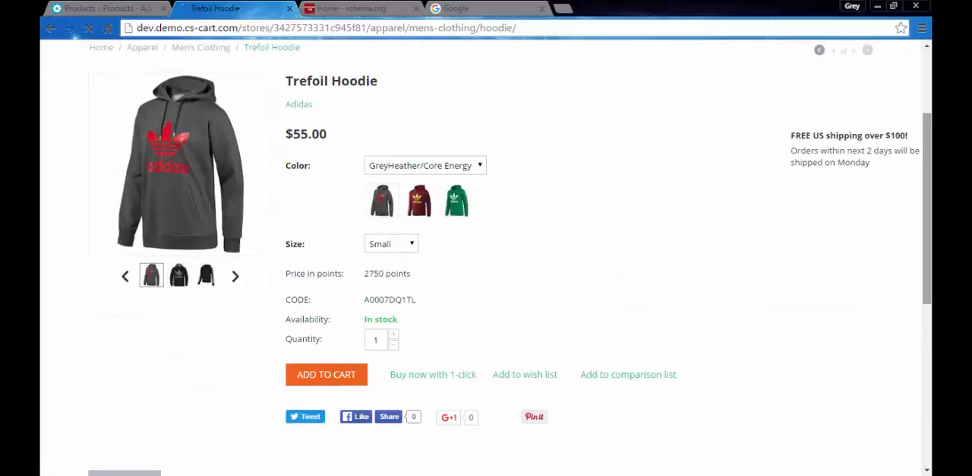
pyautogui.scroll(-3)
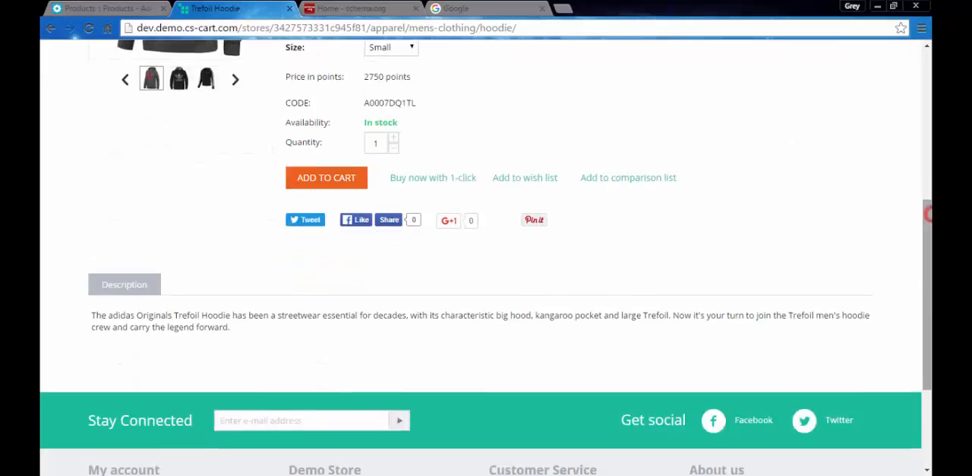
pyautogui.scroll(-3)
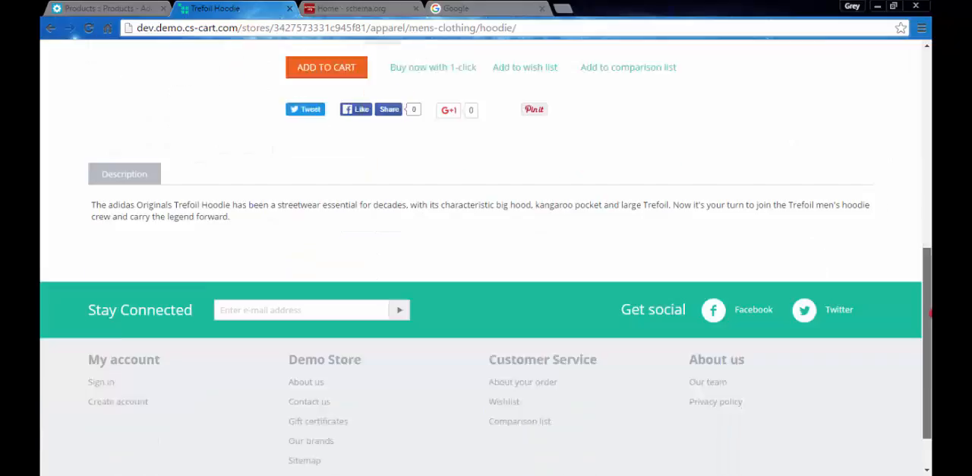
pyautogui.scroll(3)
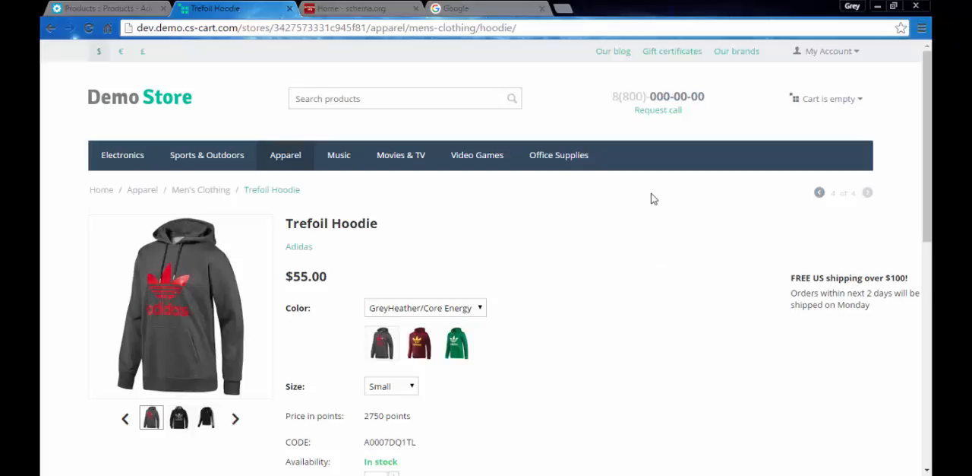
# Open DevTools on the hoodie page and expand body and head to inspect the keywords meta tag
pyautogui.press('F12')
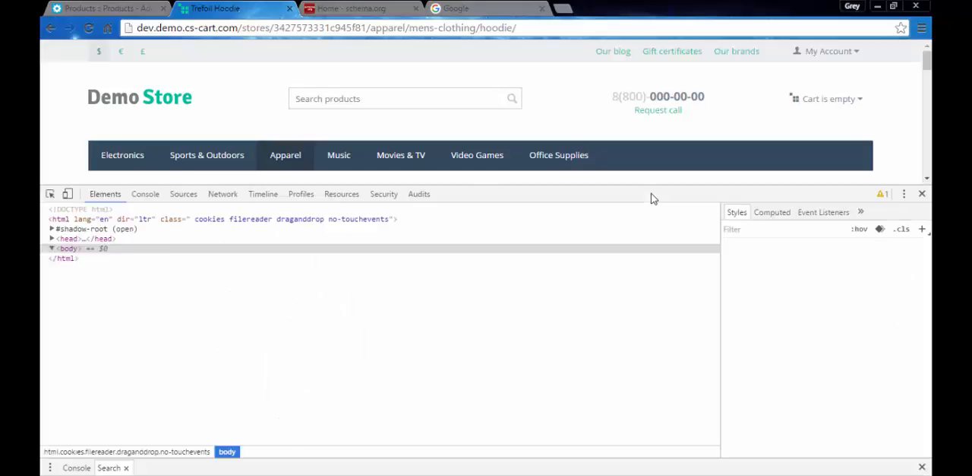
pyautogui.click(50, 248)
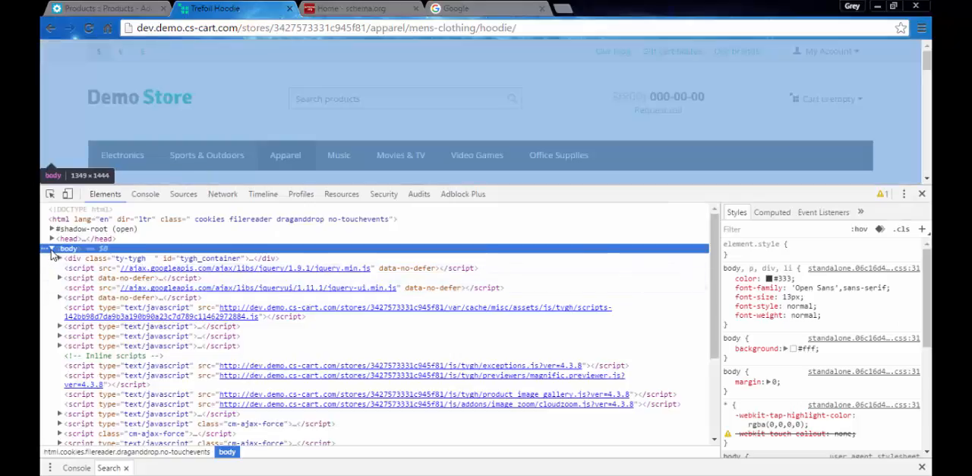
pyautogui.click(60, 239)
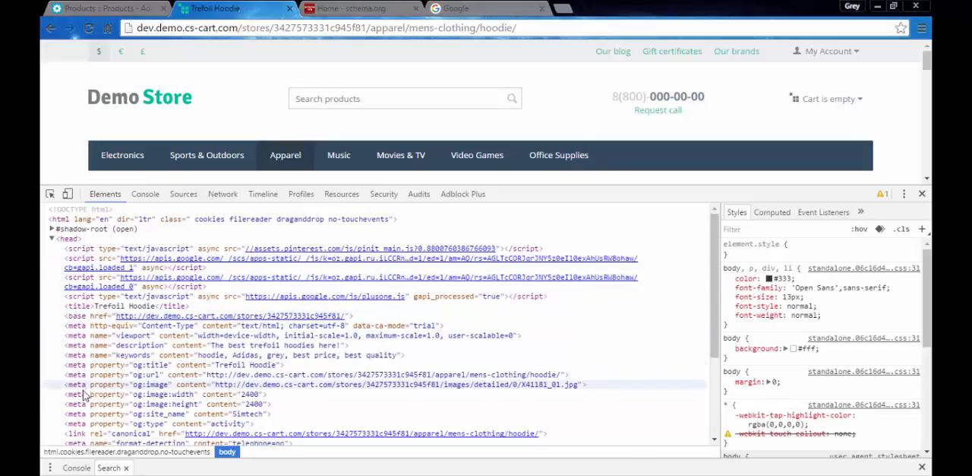
pyautogui.moveTo(76, 335)
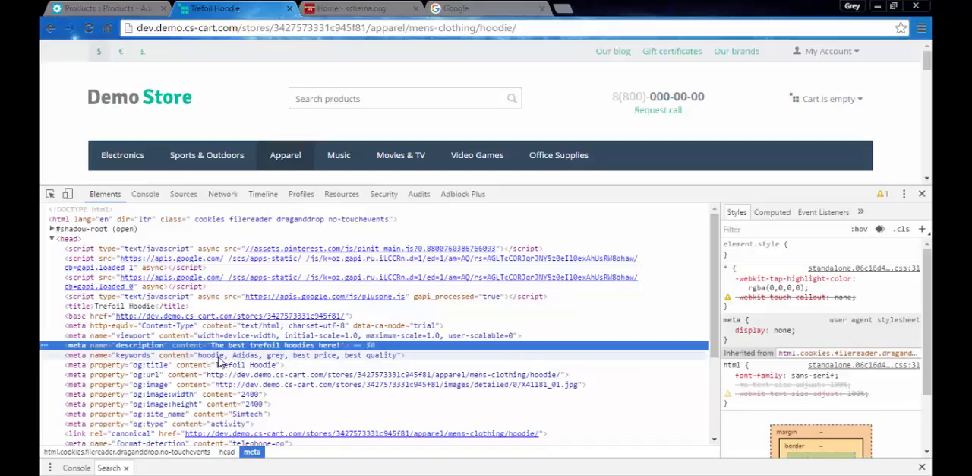
pyautogui.click(236, 354)
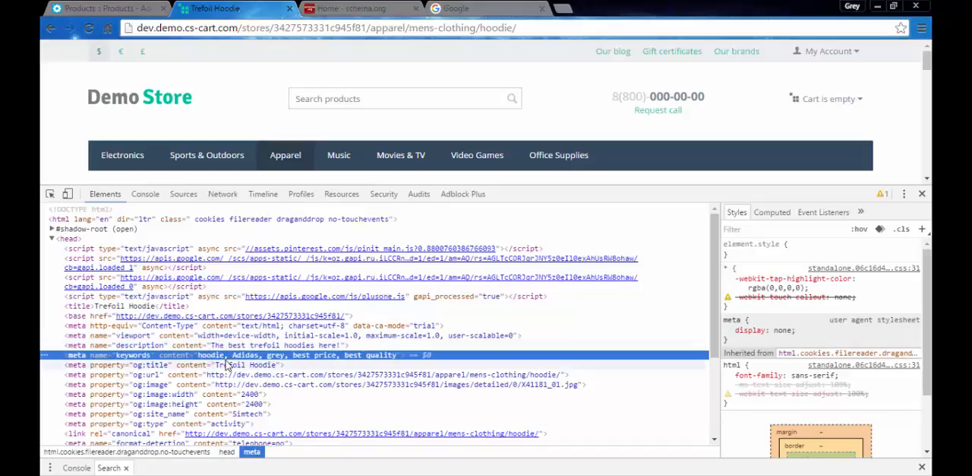
pyautogui.moveTo(296, 364)
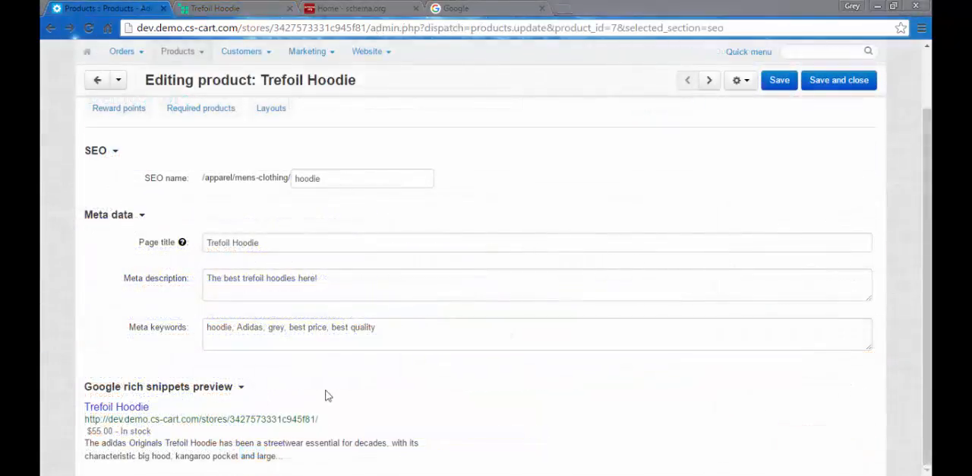
pyautogui.moveTo(295, 396)
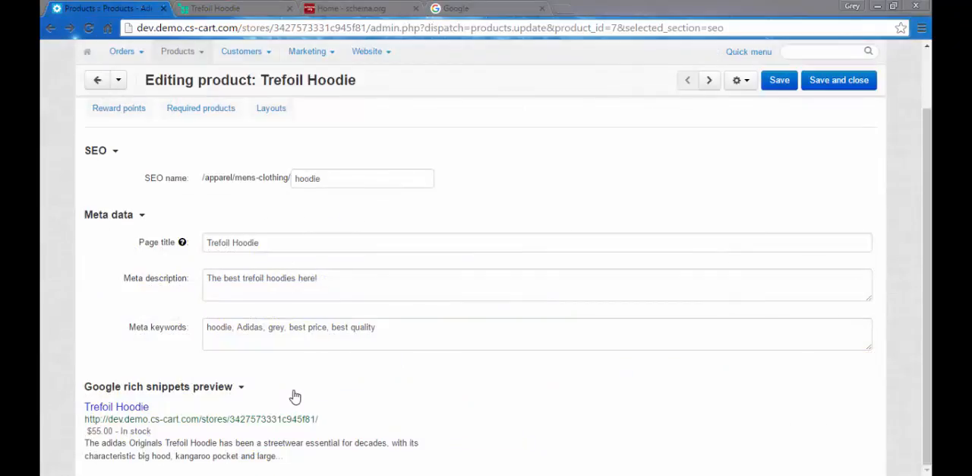
pyautogui.moveTo(234, 434)
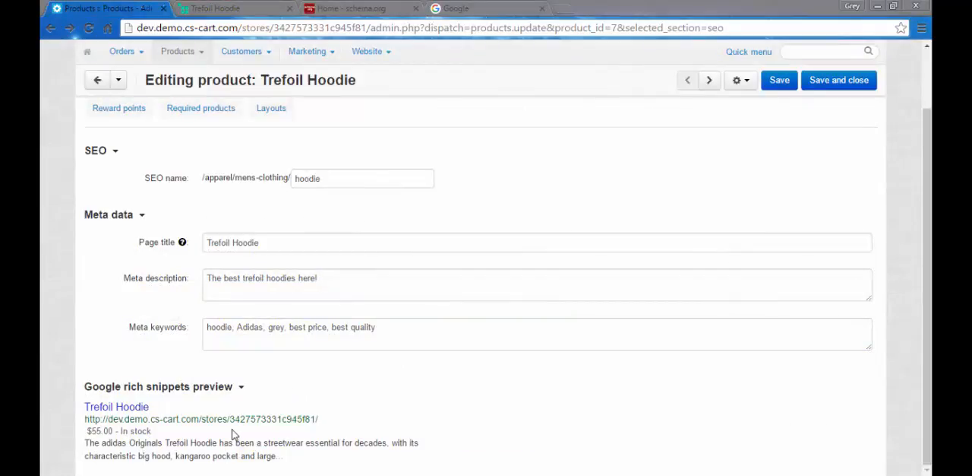
pyautogui.moveTo(241, 443)
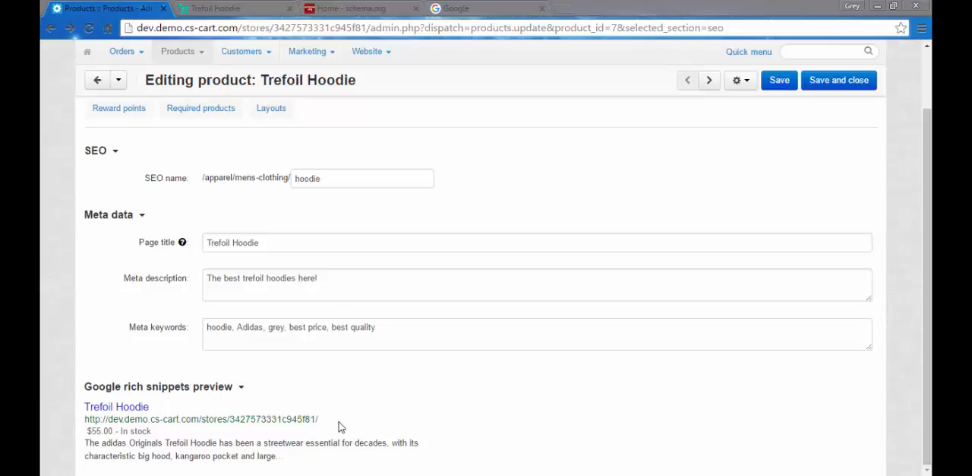
pyautogui.moveTo(325, 423)
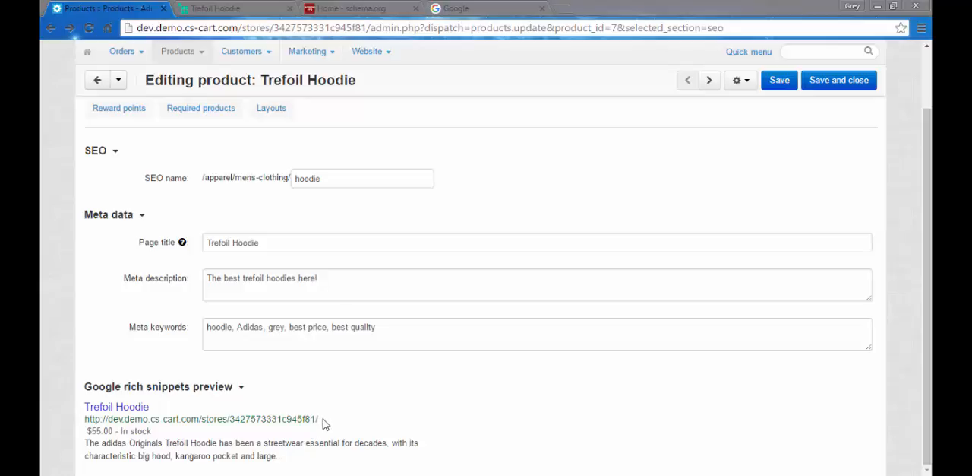
pyautogui.moveTo(508, 406)
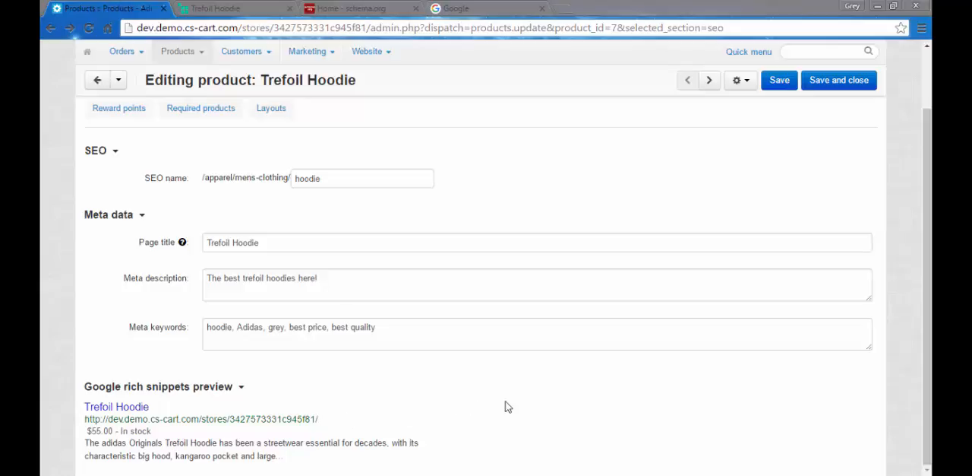
pyautogui.moveTo(412, 430)
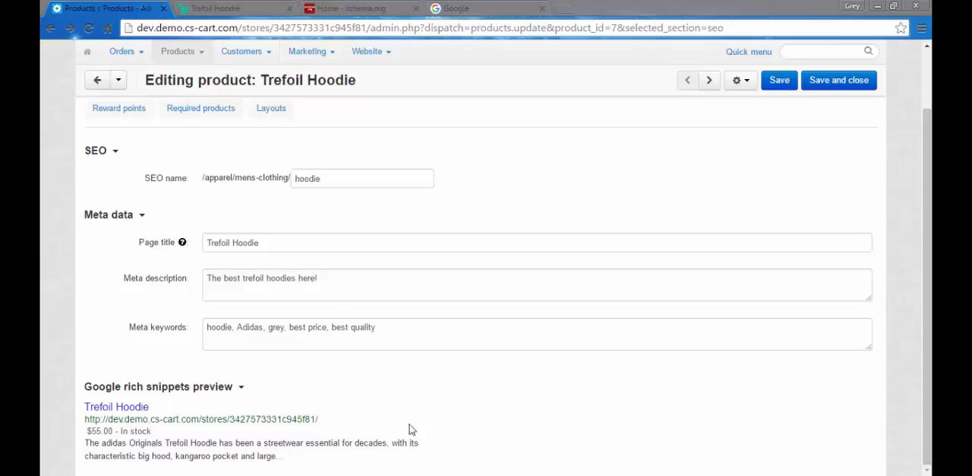
pyautogui.moveTo(294, 461)
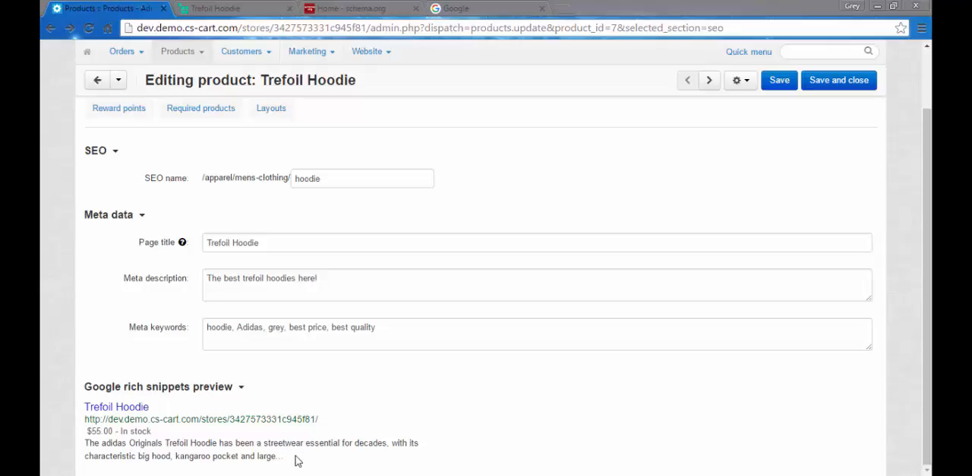
pyautogui.moveTo(517, 165)
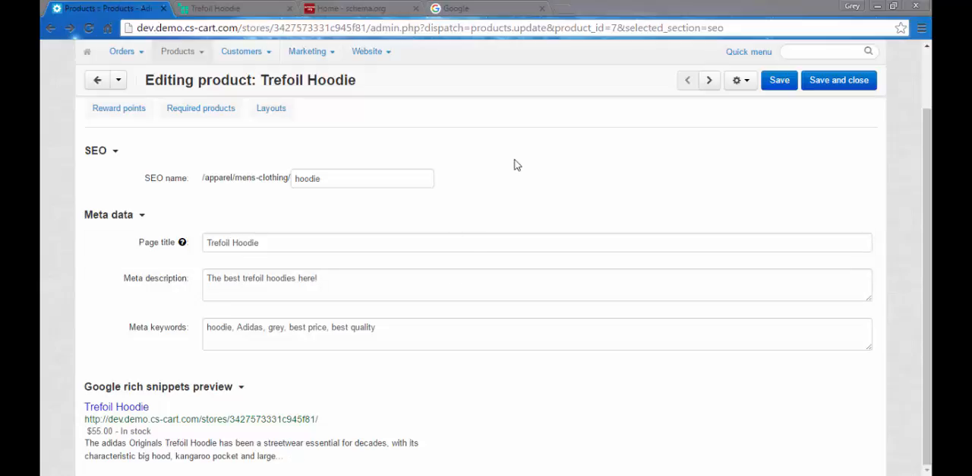
# Search Google for 'castle' to view example rich results
pyautogui.click(456, 9)
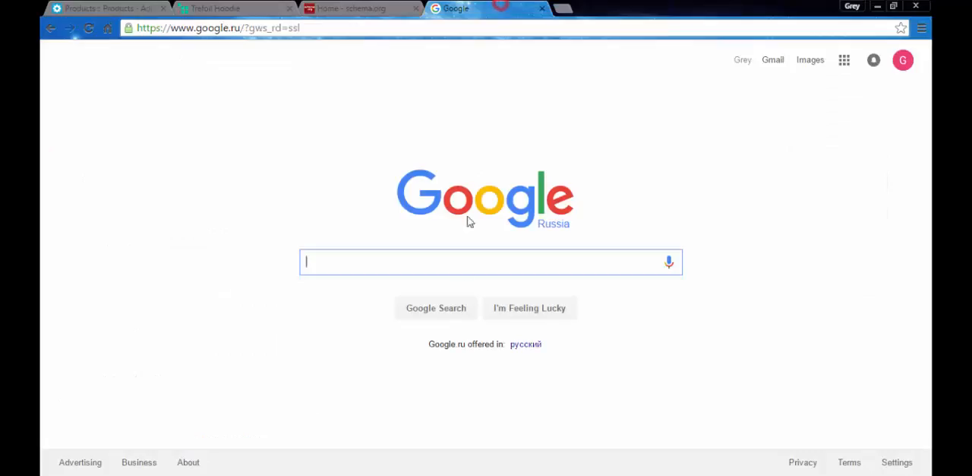
pyautogui.moveTo(492, 262)
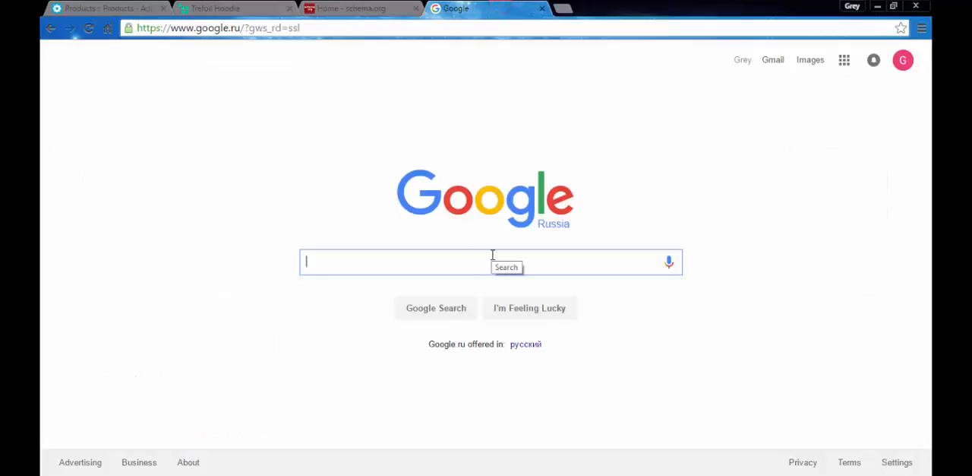
pyautogui.write('castle')
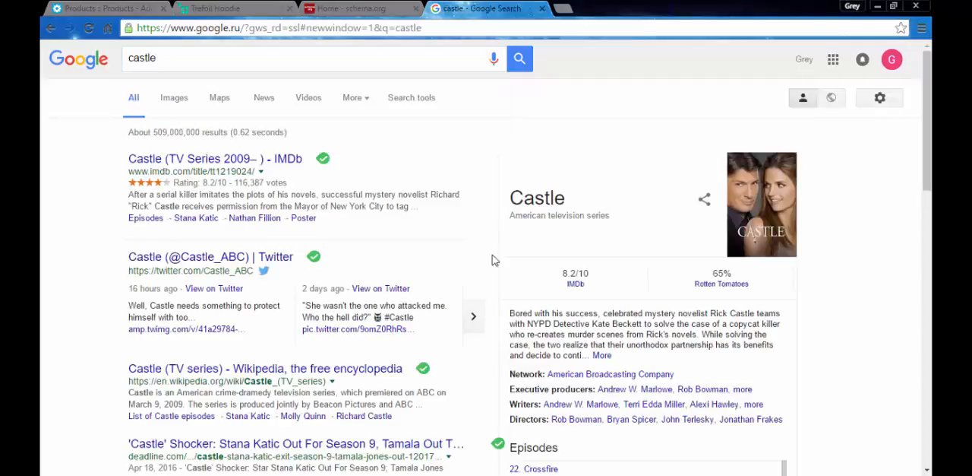
pyautogui.moveTo(418, 190)
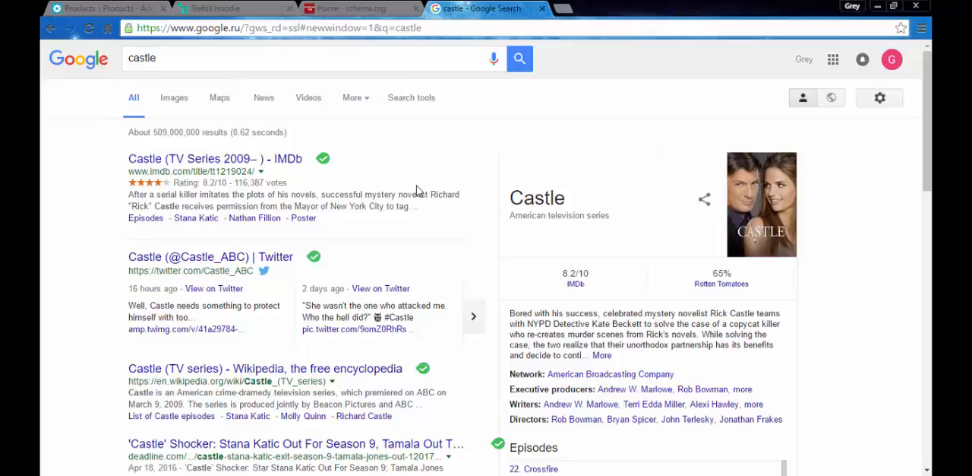
pyautogui.moveTo(126, 159)
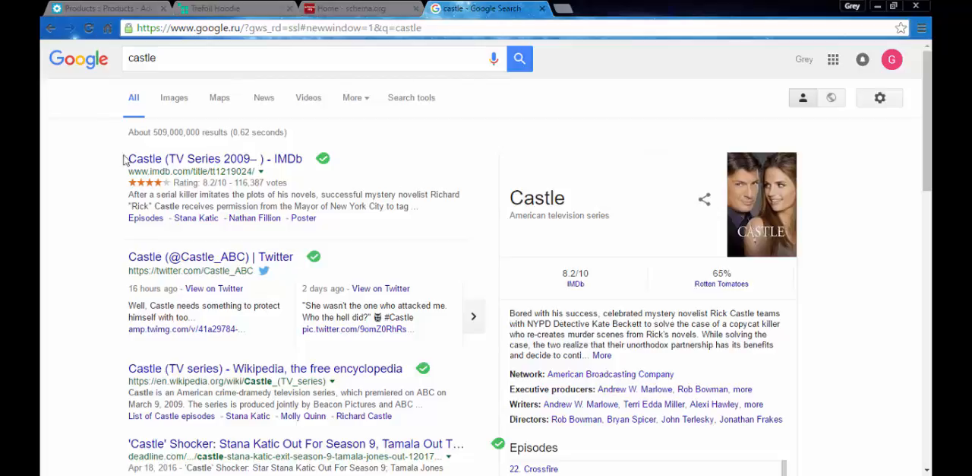
pyautogui.moveTo(172, 173)
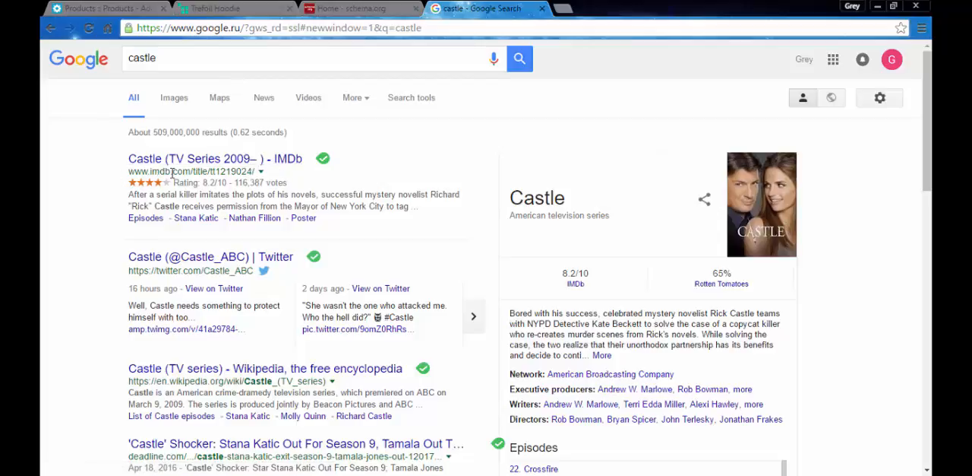
pyautogui.moveTo(300, 188)
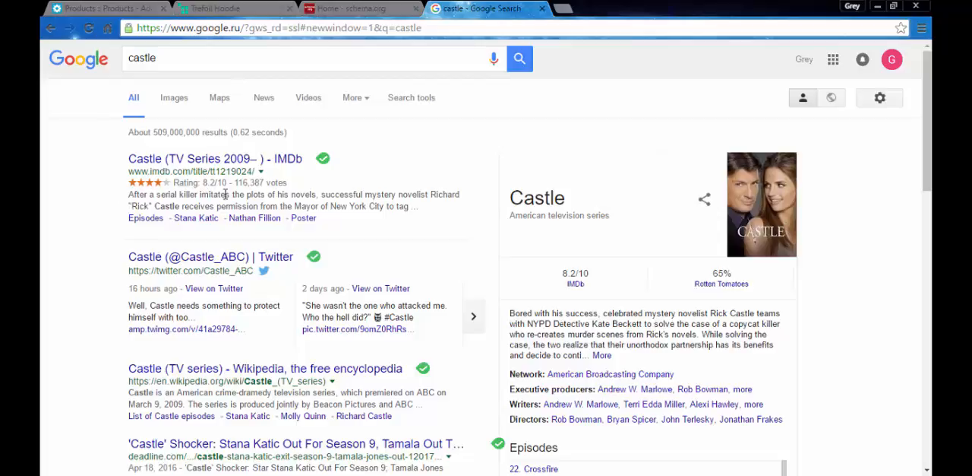
pyautogui.moveTo(423, 220)
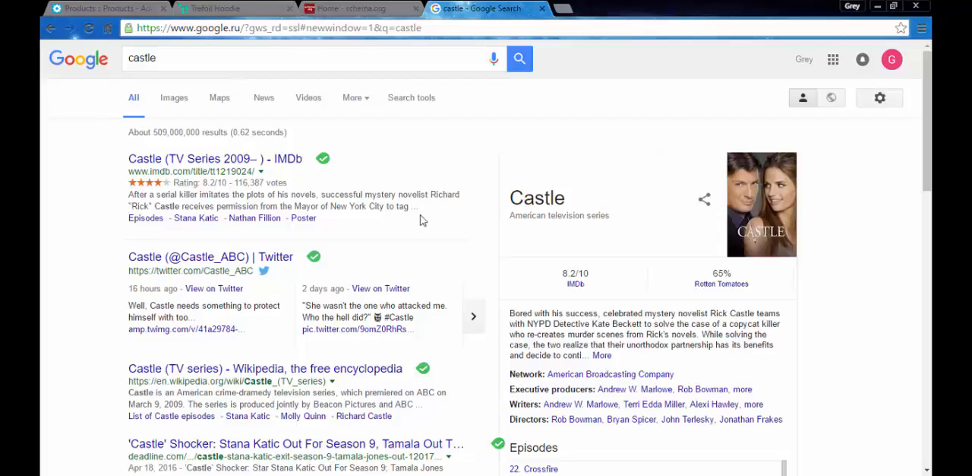
pyautogui.moveTo(416, 209)
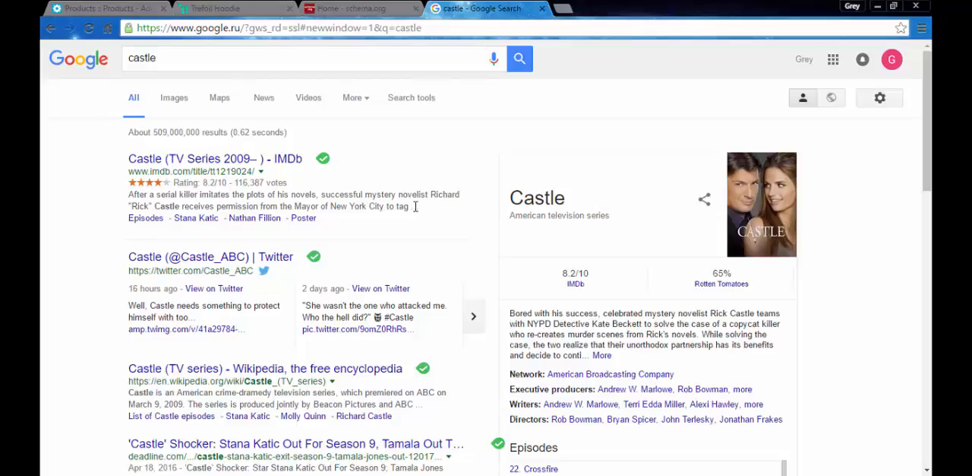
pyautogui.moveTo(429, 192)
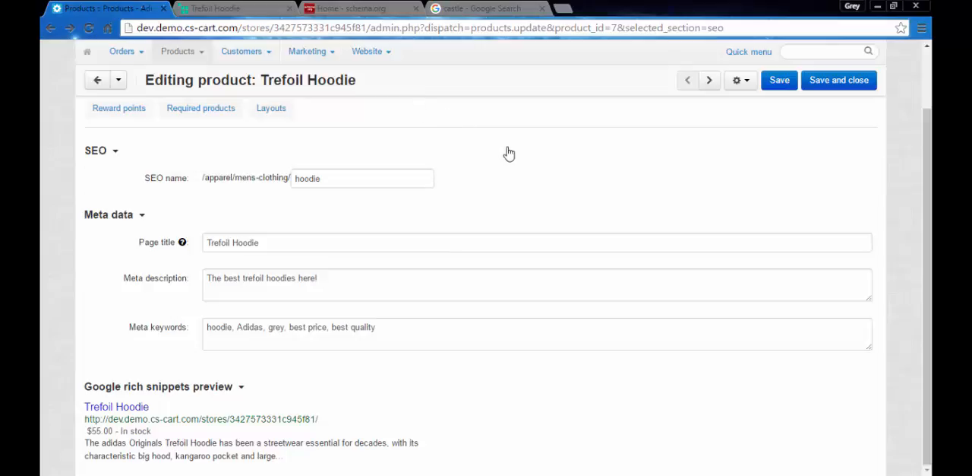
# Review the schema.org welcome page, then go to the Demo Store storefront home page
pyautogui.click(349, 8)
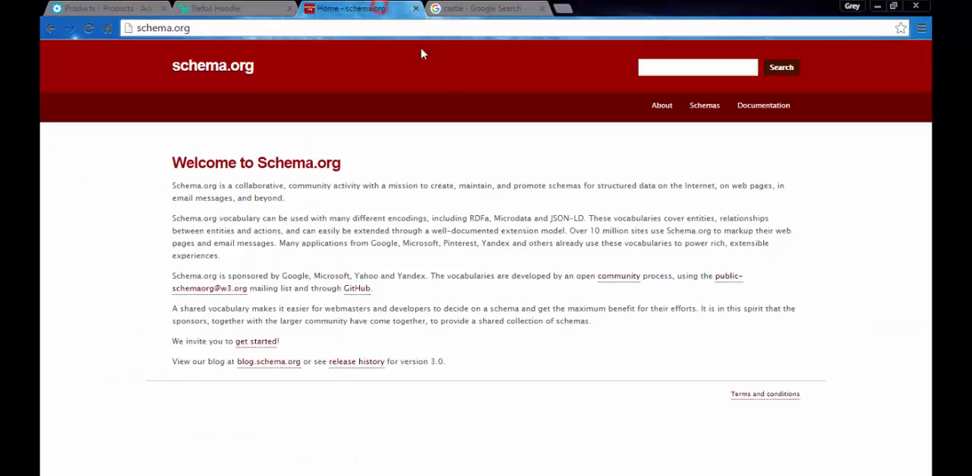
pyautogui.moveTo(427, 317)
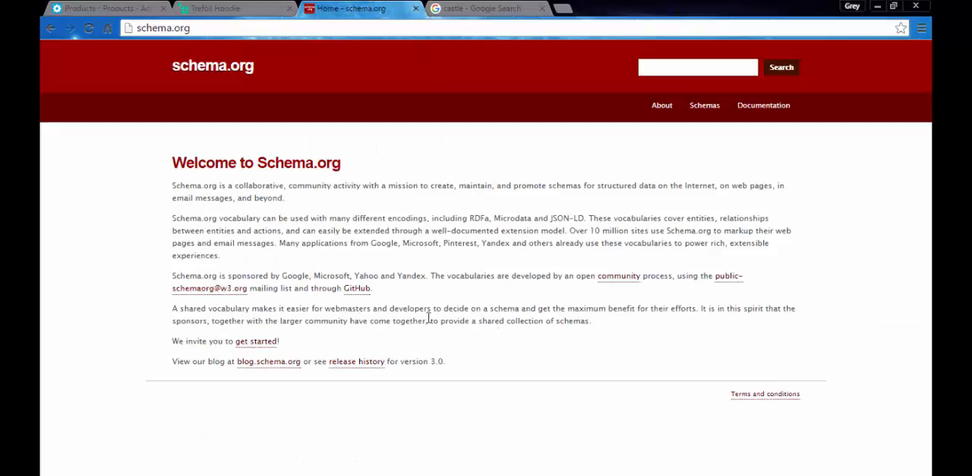
pyautogui.moveTo(425, 147)
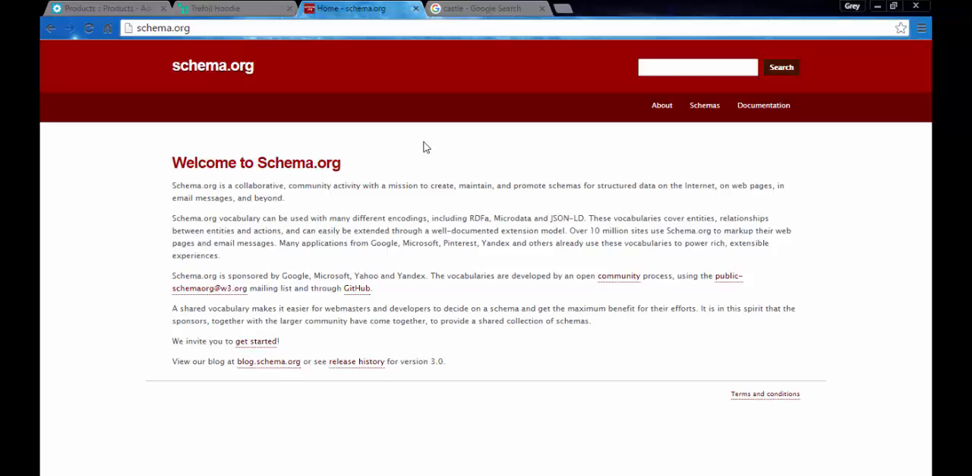
pyautogui.moveTo(348, 175)
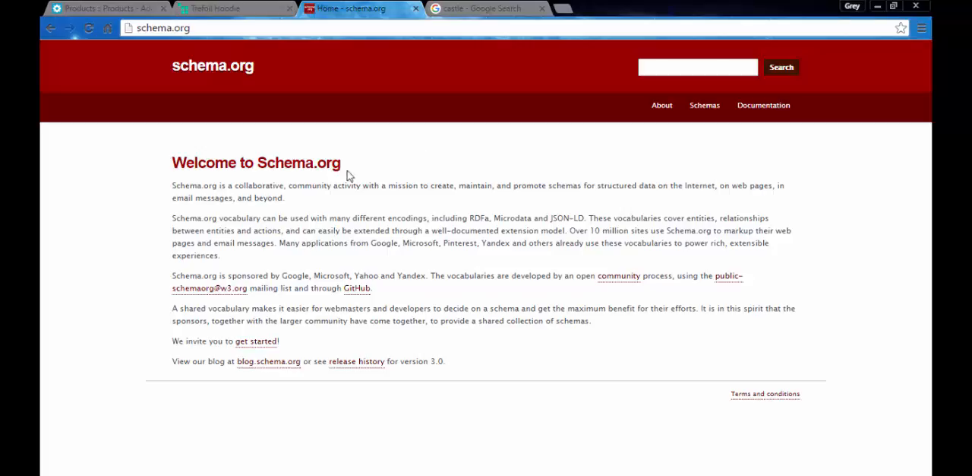
pyautogui.click(228, 8)
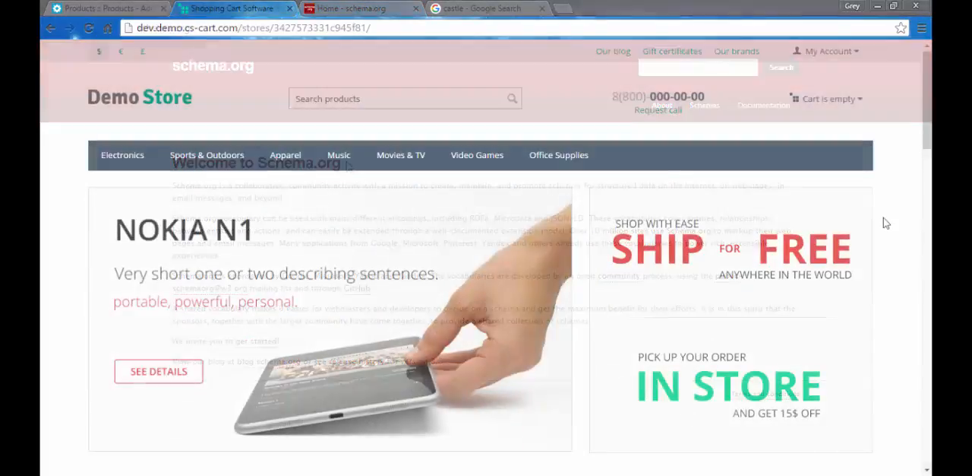